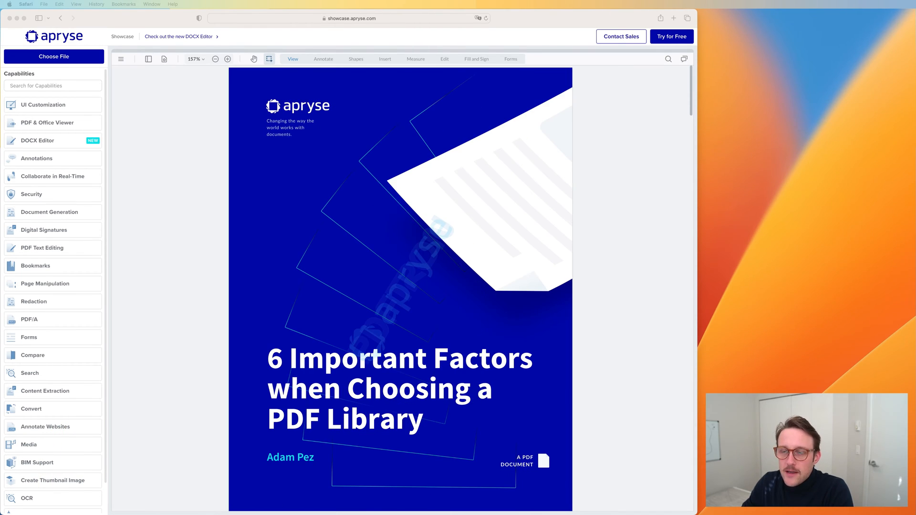
{"action": "mouse_move", "coordinate": [159, 192]}
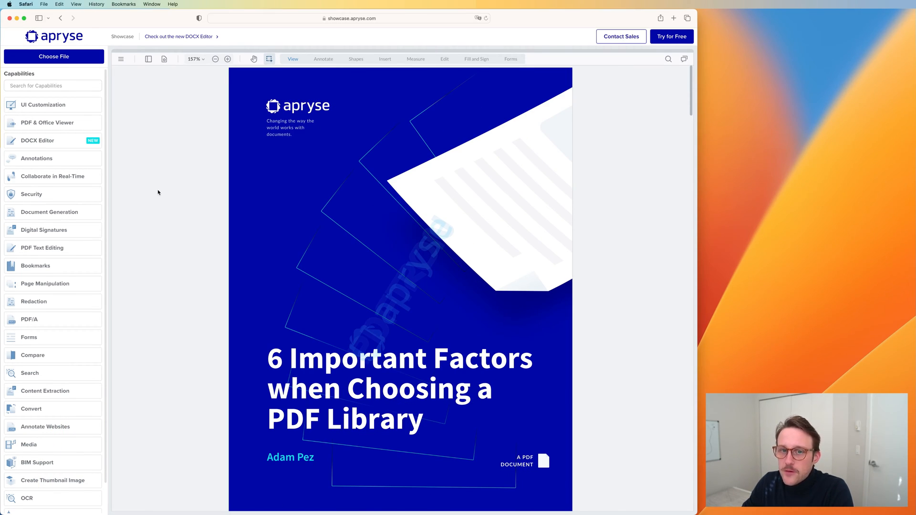
{"action": "mouse_move", "coordinate": [340, 138]}
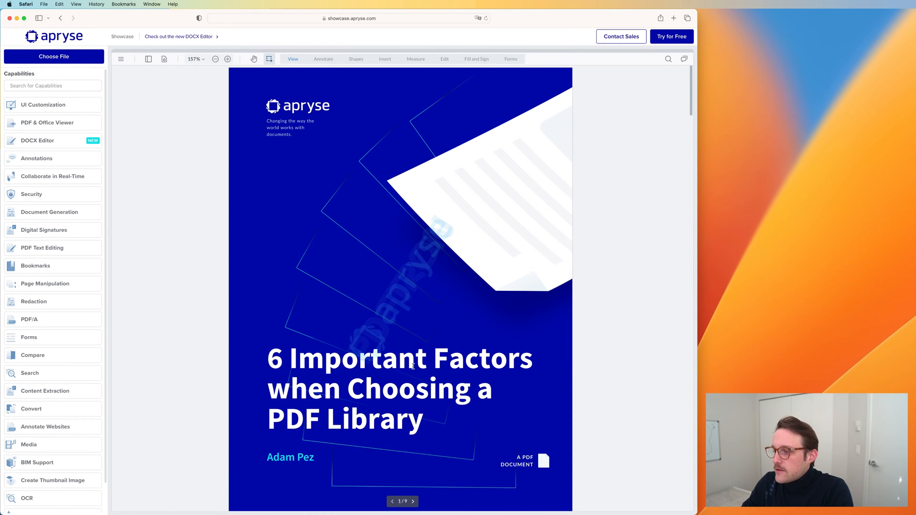
{"action": "mouse_move", "coordinate": [409, 502]}
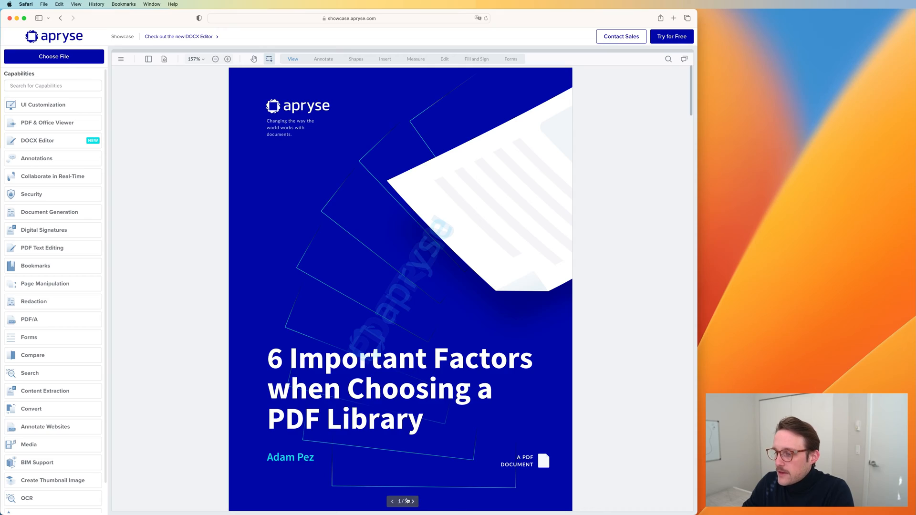
Step: Return to the guide's cover, try Double Page, then settle on Cover Facing Page layout
{"action": "scroll", "scroll_direction": "down", "scroll_amount": 3}
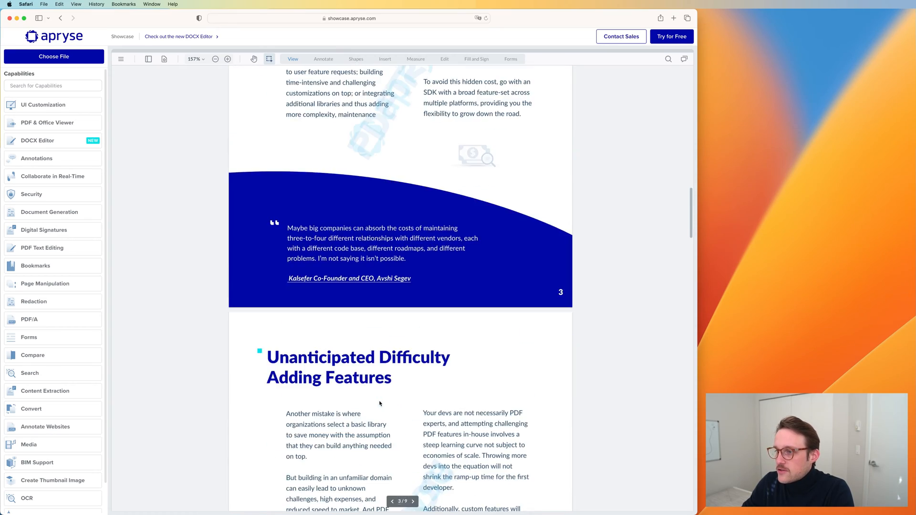
{"action": "scroll", "scroll_direction": "down", "scroll_amount": 3}
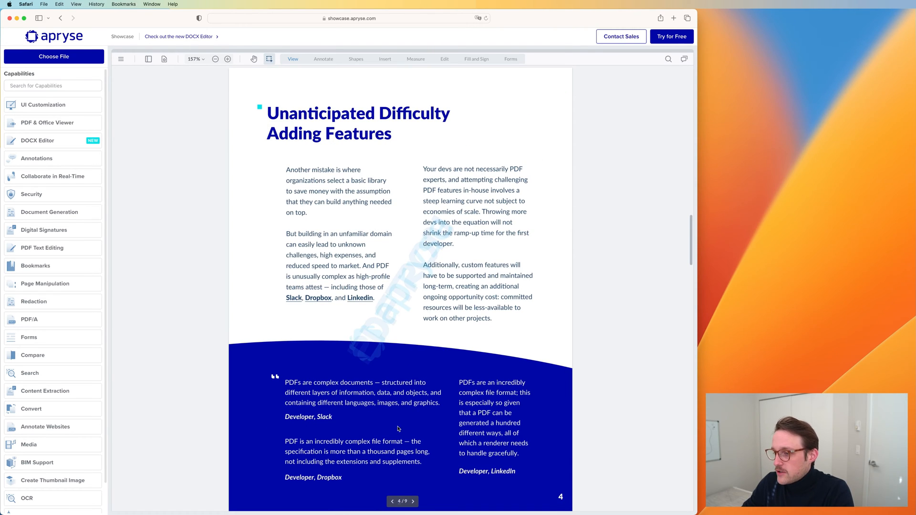
{"action": "left_click", "coordinate": [392, 502]}
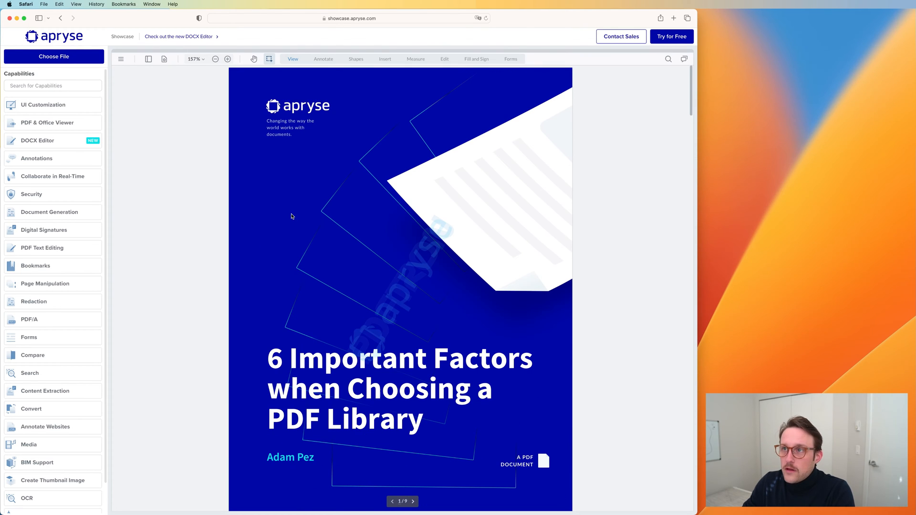
{"action": "mouse_move", "coordinate": [164, 59]}
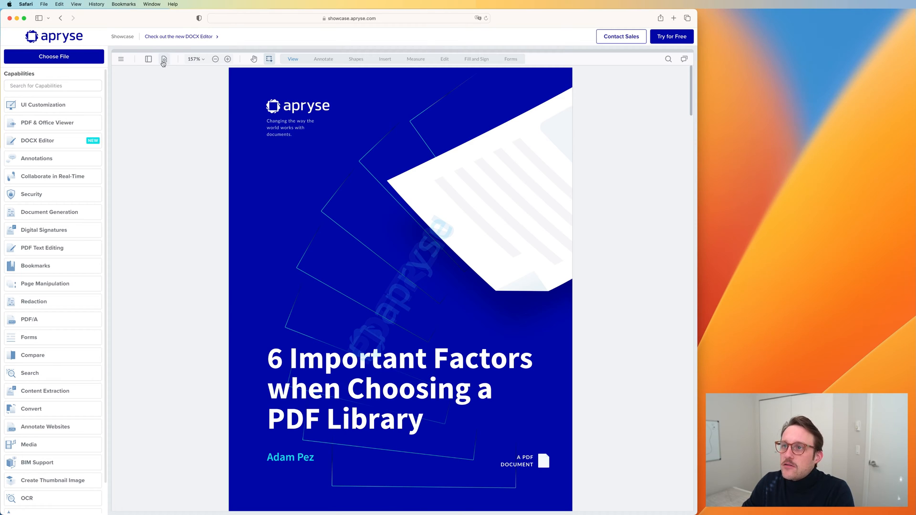
{"action": "left_click", "coordinate": [164, 59]}
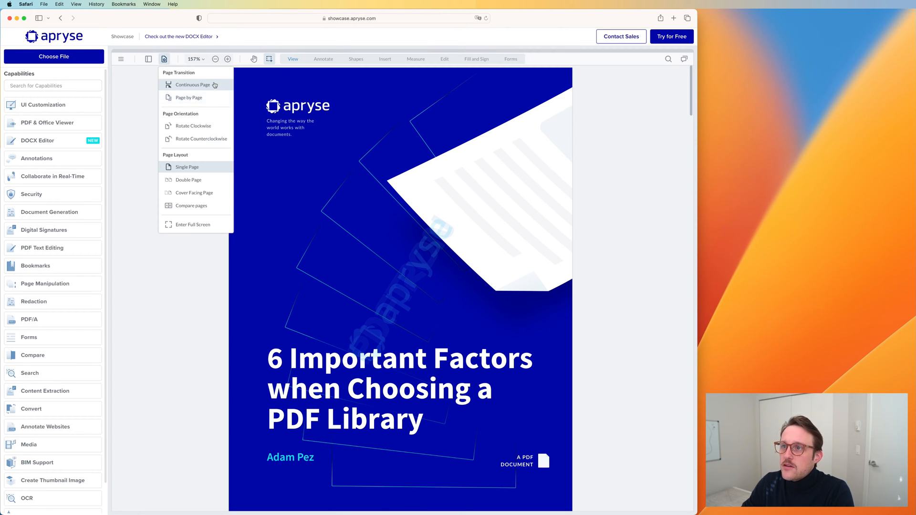
{"action": "mouse_move", "coordinate": [212, 100]}
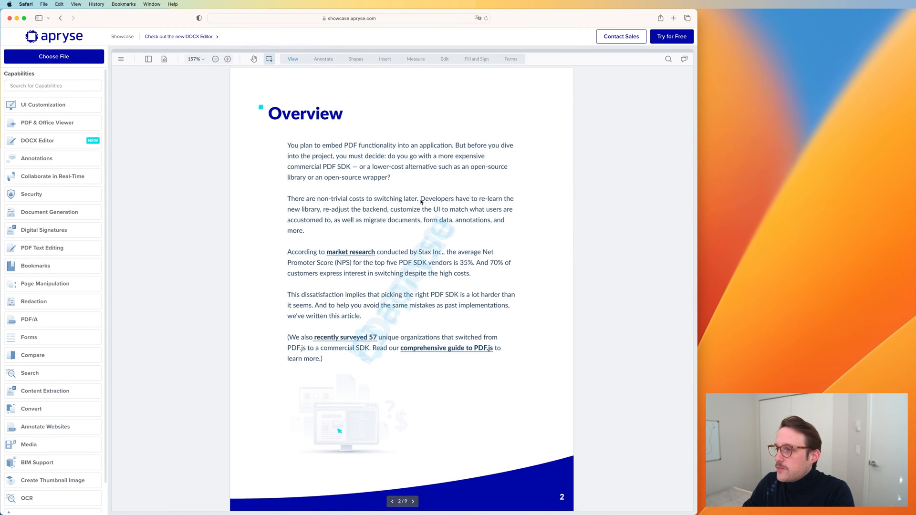
{"action": "left_click", "coordinate": [164, 59]}
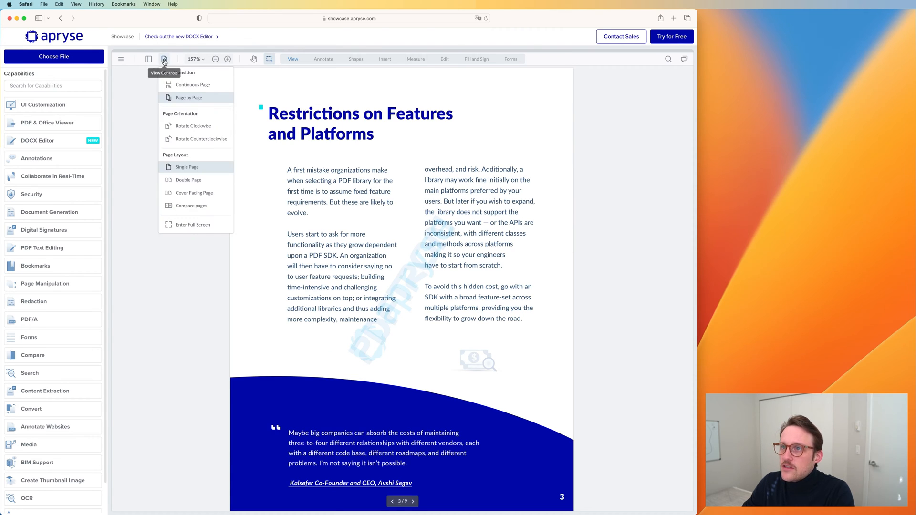
{"action": "mouse_move", "coordinate": [208, 125]}
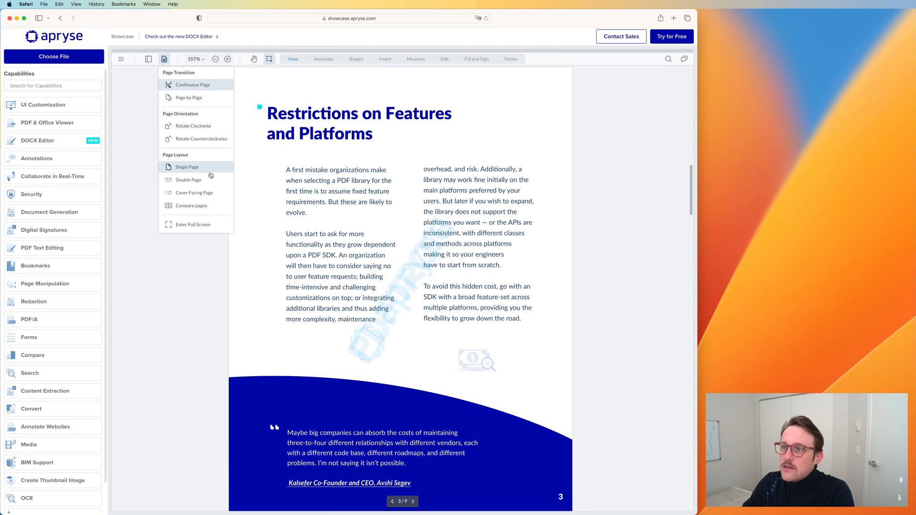
{"action": "left_click", "coordinate": [188, 179]}
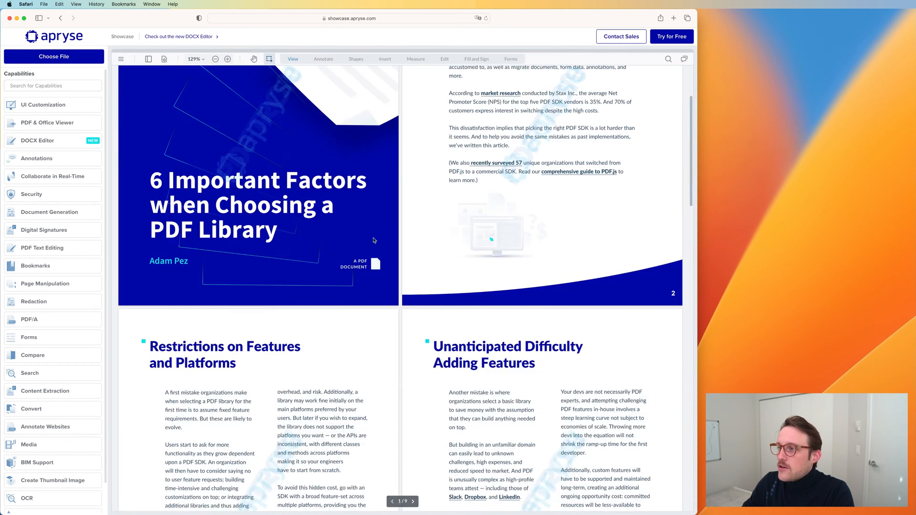
{"action": "left_click", "coordinate": [164, 58]}
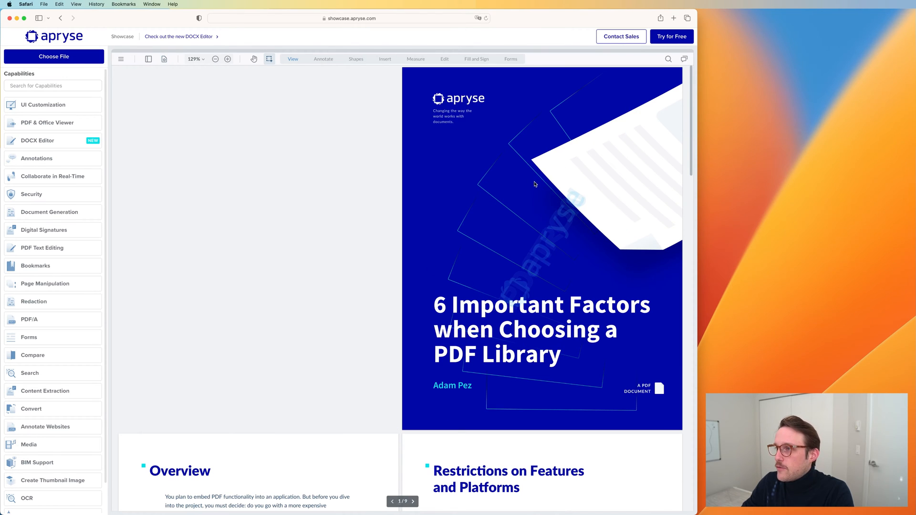
{"action": "mouse_move", "coordinate": [548, 238]}
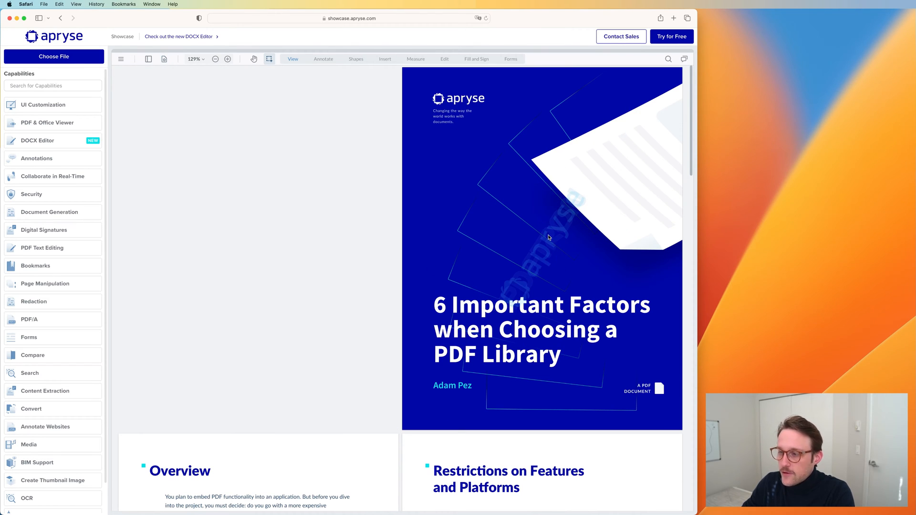
{"action": "scroll", "scroll_direction": "down", "scroll_amount": 3}
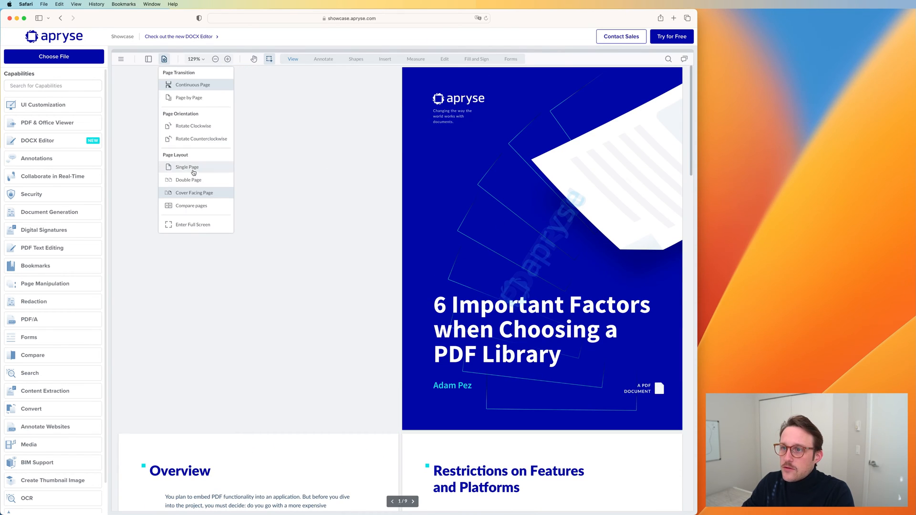
Step: Start Compare pages on WebviewerDemoDoc.pdf and show the comparison in full screen
{"action": "left_click", "coordinate": [190, 205]}
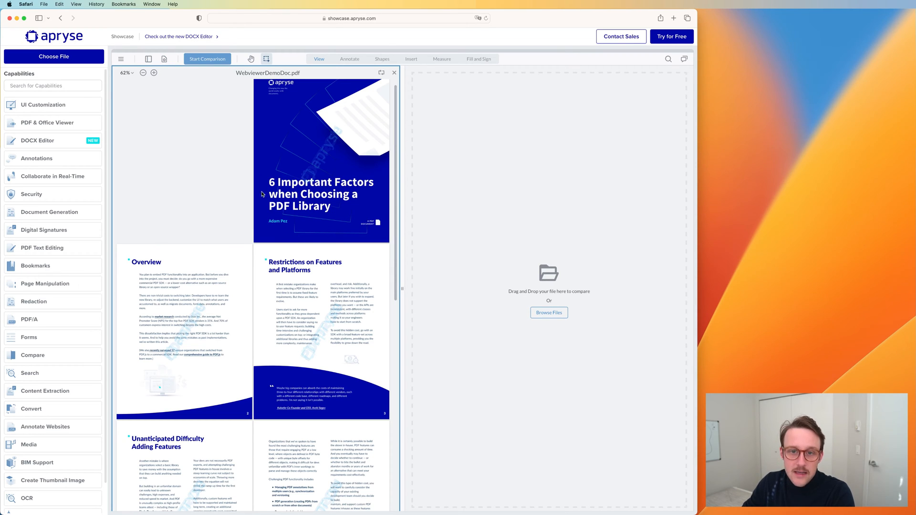
{"action": "mouse_move", "coordinate": [508, 208]}
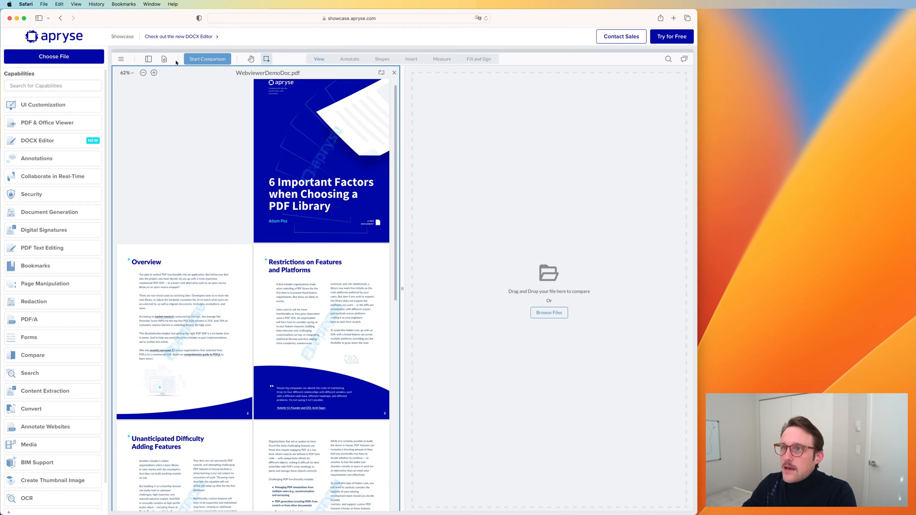
{"action": "left_click", "coordinate": [164, 58]}
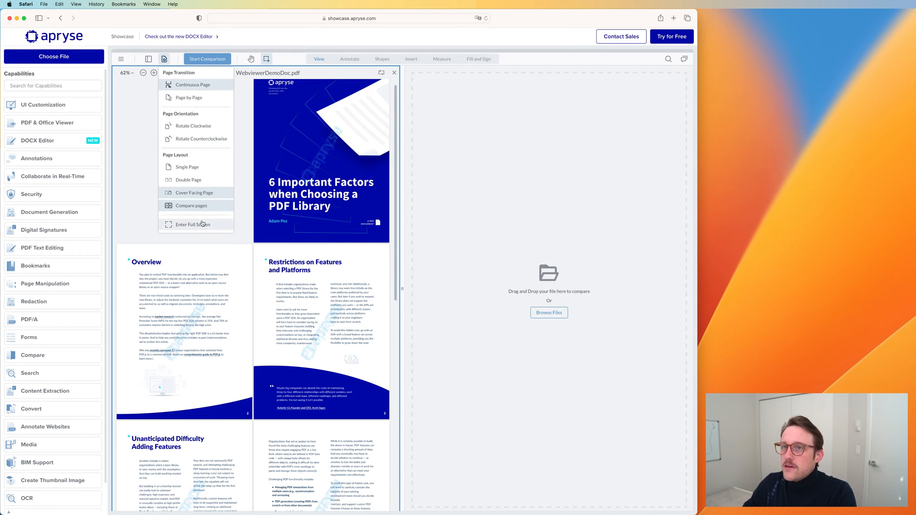
{"action": "left_click", "coordinate": [194, 193]}
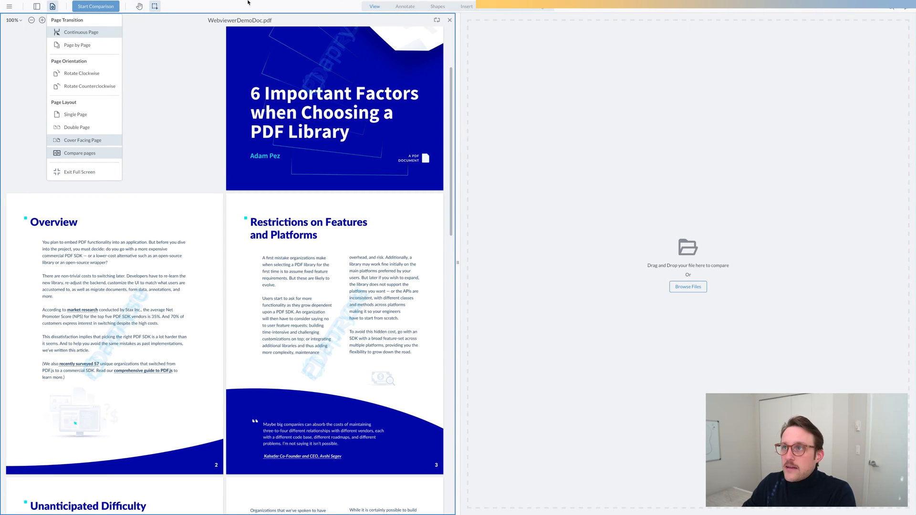
{"action": "mouse_move", "coordinate": [707, 335]}
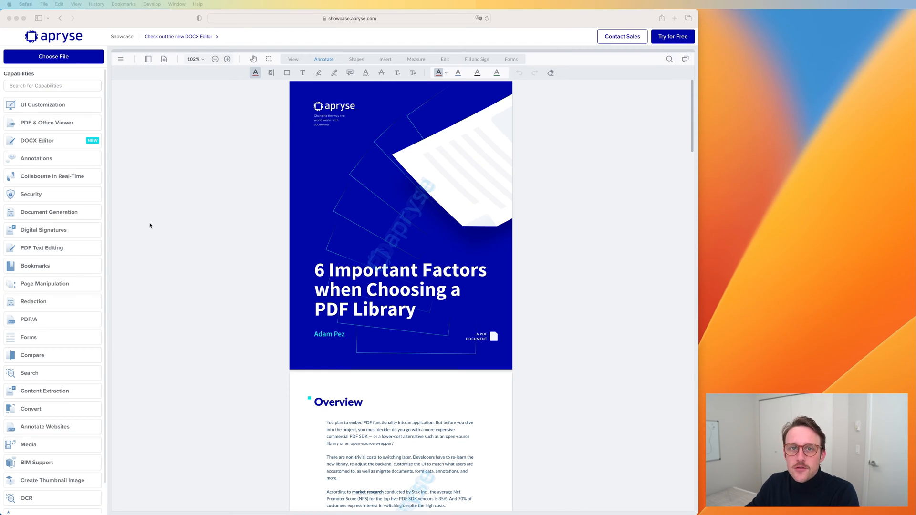
{"action": "mouse_move", "coordinate": [176, 226]}
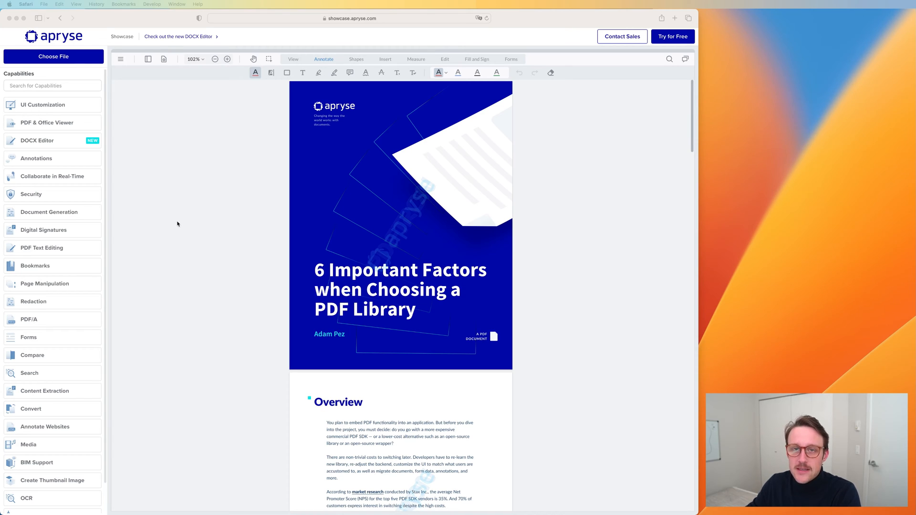
{"action": "mouse_move", "coordinate": [154, 77]}
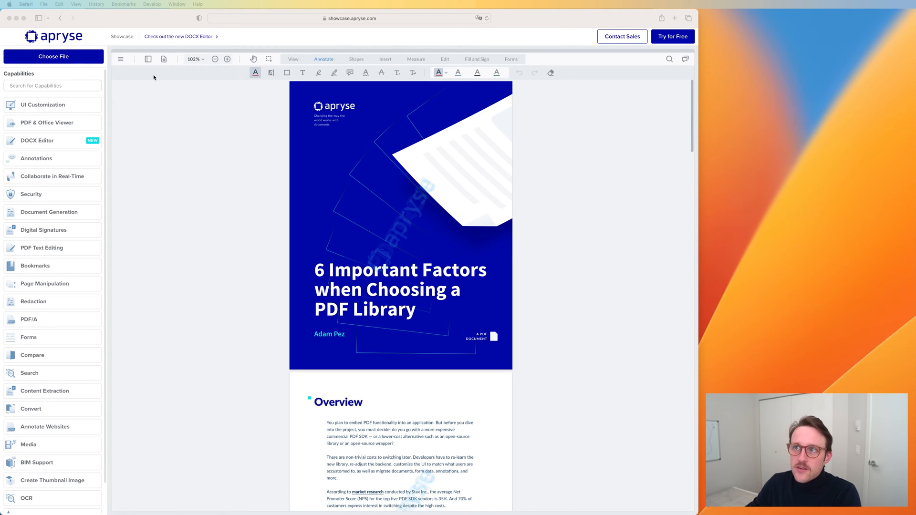
{"action": "mouse_move", "coordinate": [147, 58]}
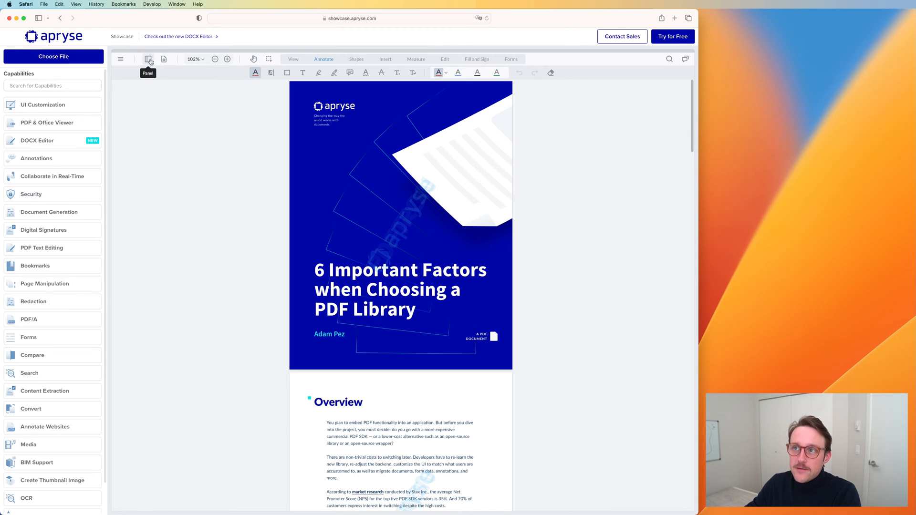
Step: Open the left thumbnails panel listing the guide's pages
{"action": "left_click", "coordinate": [149, 59]}
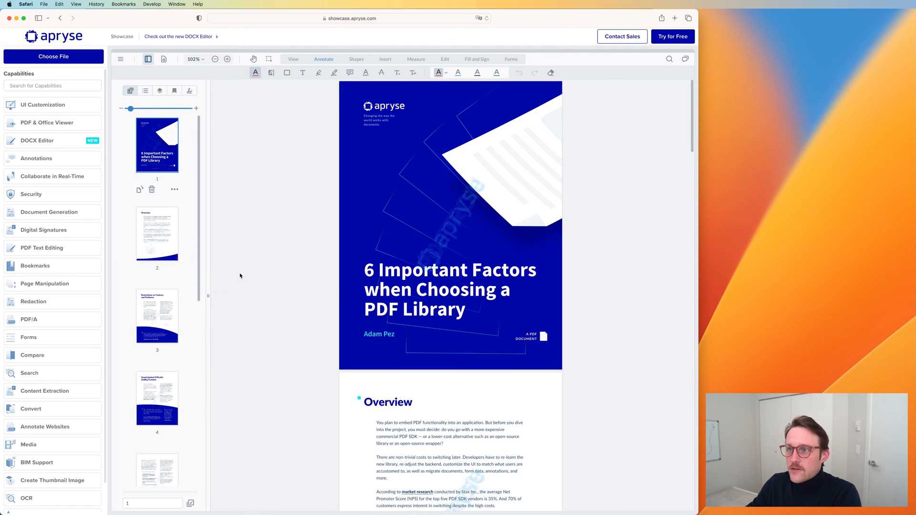
{"action": "mouse_move", "coordinate": [149, 198]}
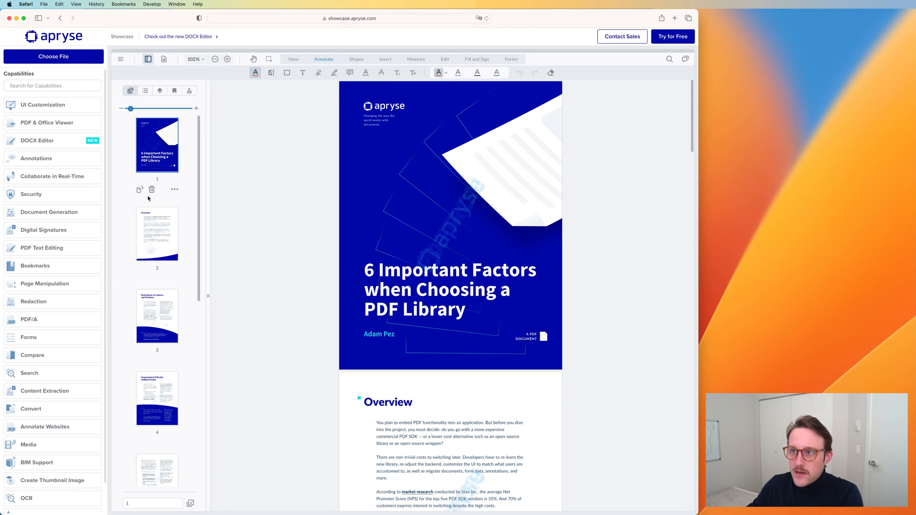
{"action": "scroll", "scroll_direction": "down", "scroll_amount": 3}
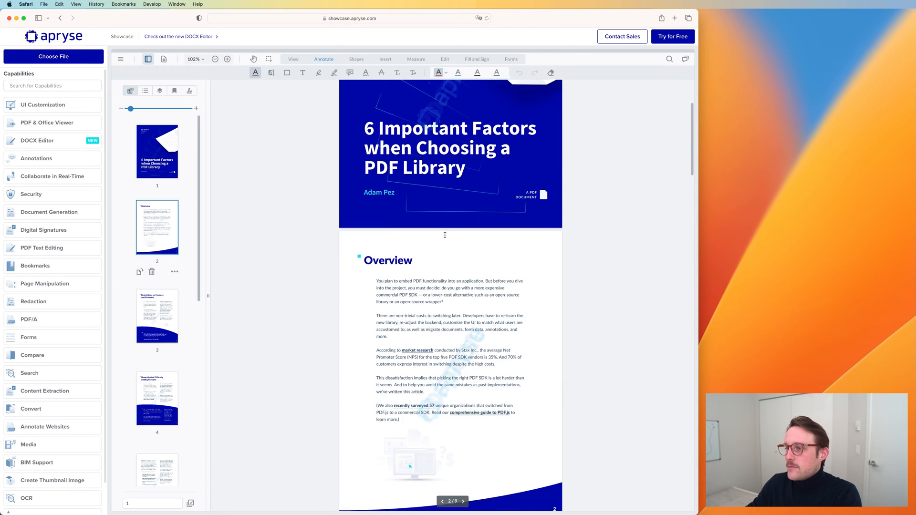
{"action": "scroll", "scroll_direction": "down", "scroll_amount": 3}
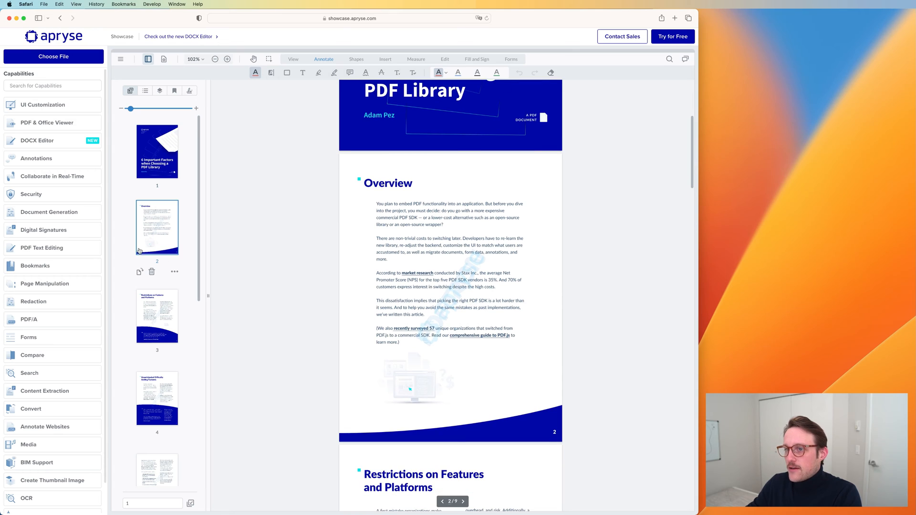
{"action": "mouse_move", "coordinate": [140, 272]}
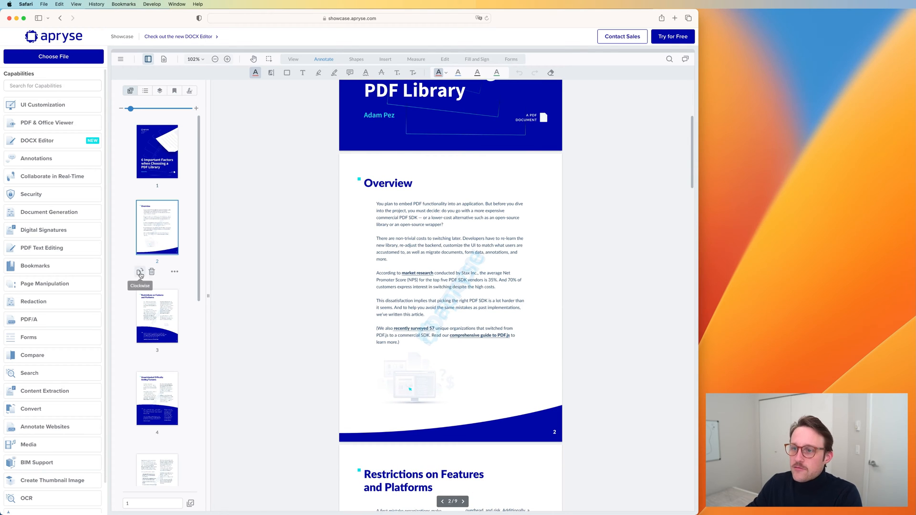
{"action": "left_click", "coordinate": [139, 272]}
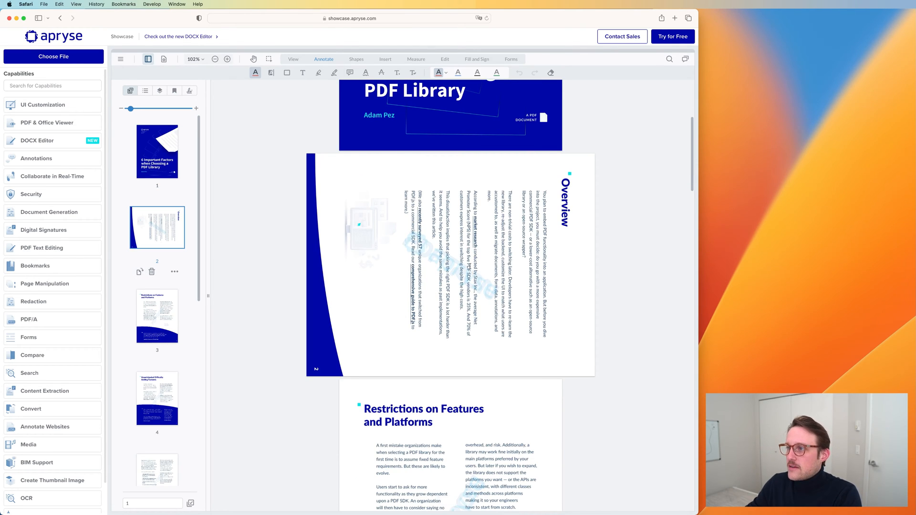
{"action": "left_click", "coordinate": [139, 271]}
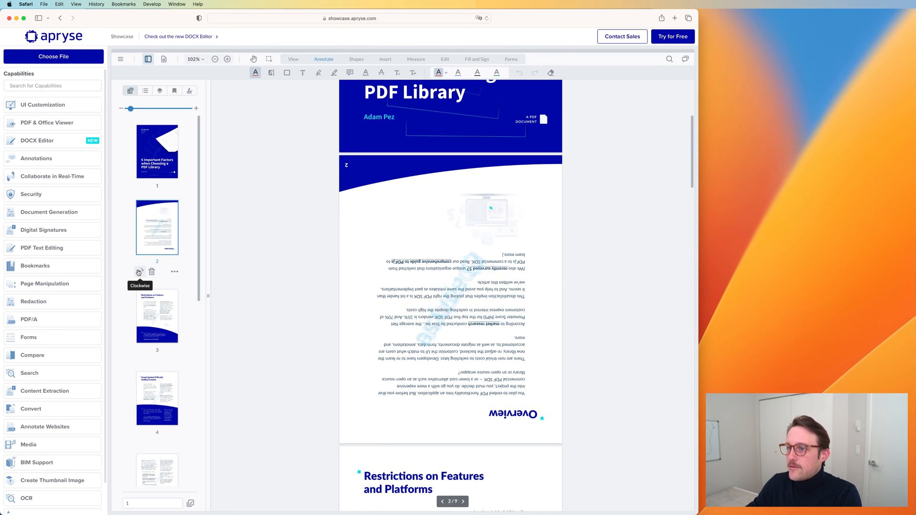
{"action": "left_click", "coordinate": [174, 272]}
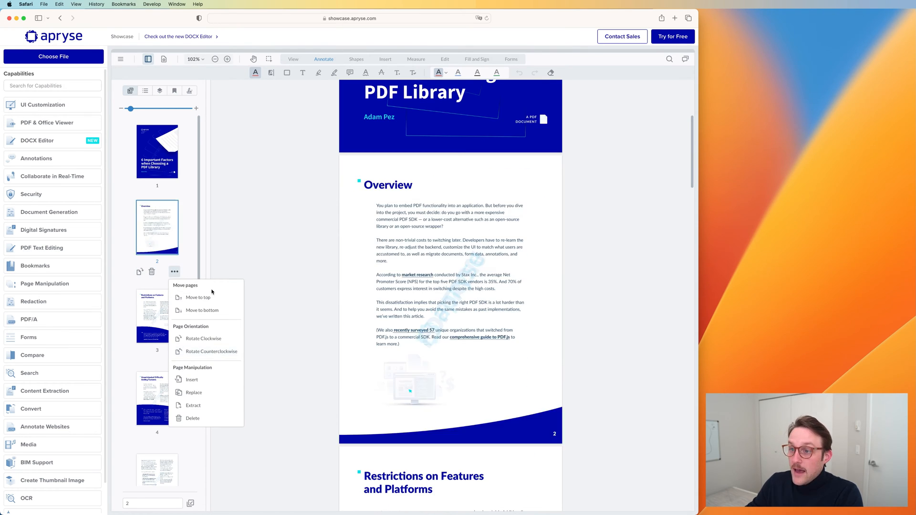
{"action": "left_click", "coordinate": [197, 298]}
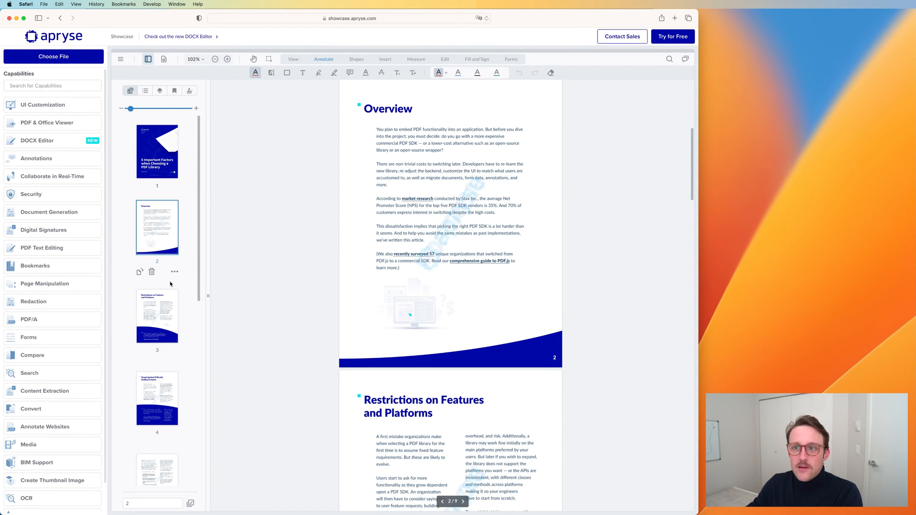
{"action": "left_click", "coordinate": [174, 271]}
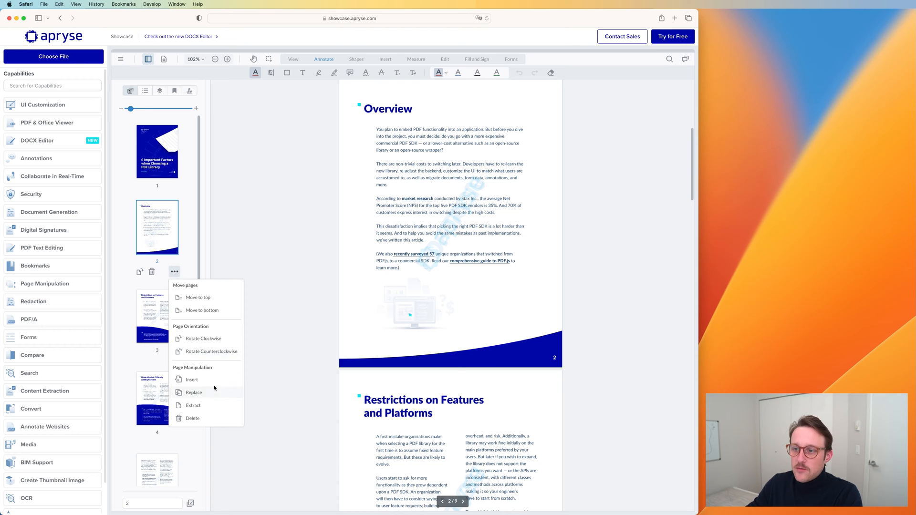
{"action": "mouse_move", "coordinate": [213, 395]}
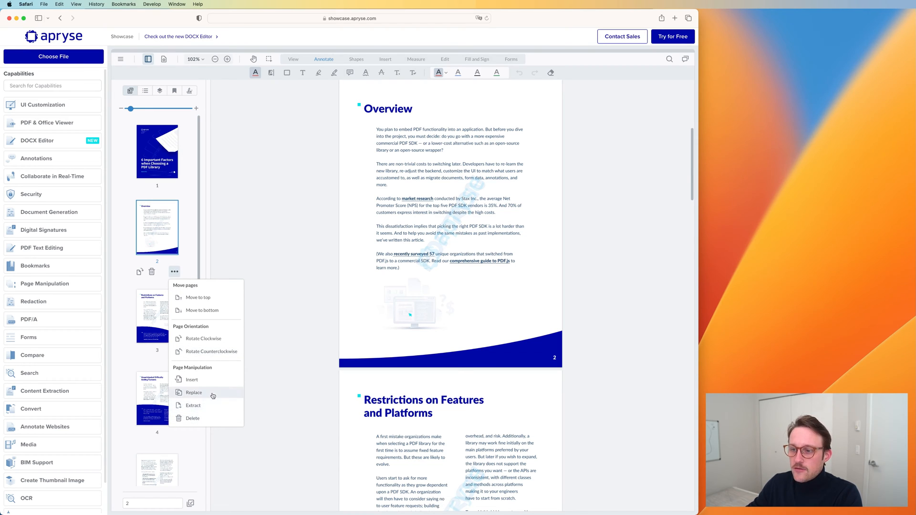
{"action": "mouse_move", "coordinate": [210, 380]}
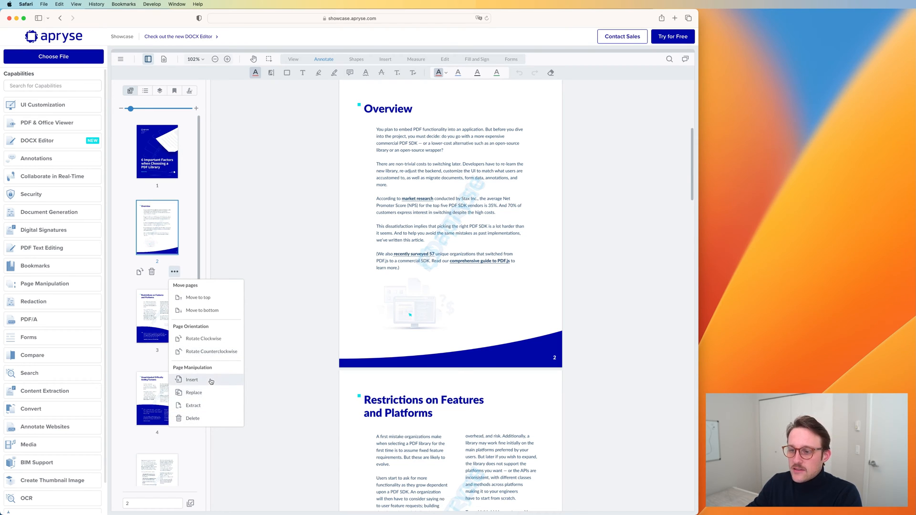
{"action": "left_click", "coordinate": [191, 379]}
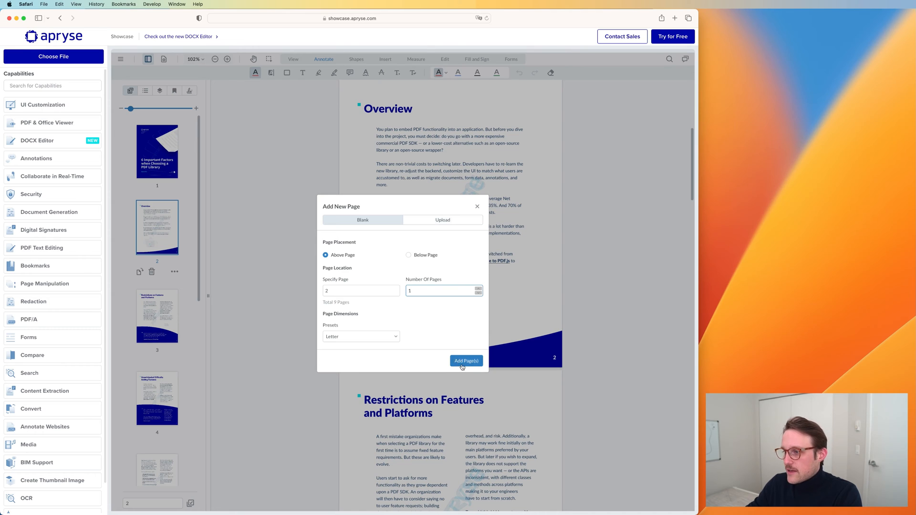
{"action": "left_click", "coordinate": [466, 360]}
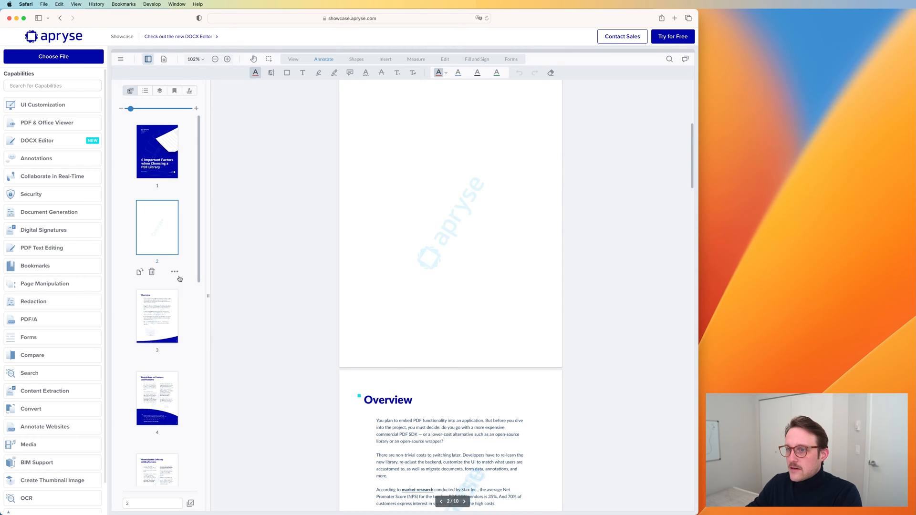
{"action": "left_click", "coordinate": [152, 271]}
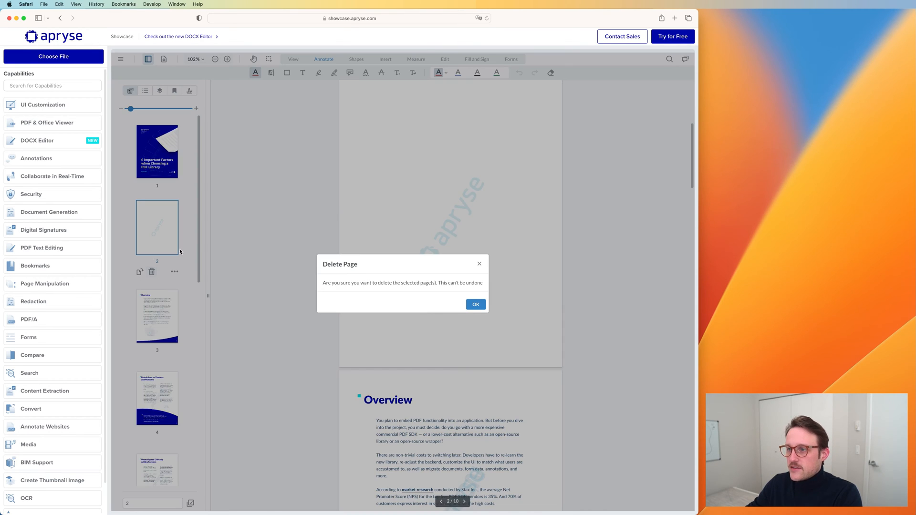
{"action": "left_click", "coordinate": [475, 304]}
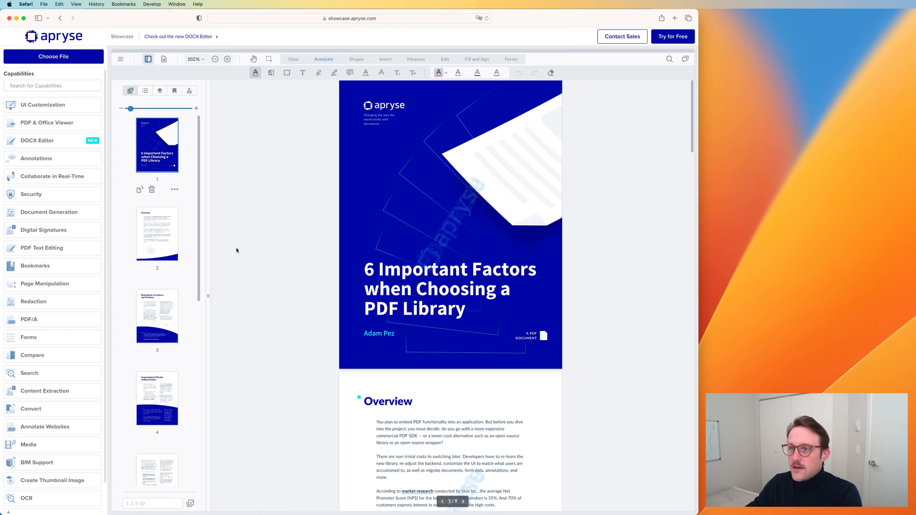
{"action": "scroll", "scroll_direction": "down", "scroll_amount": 3}
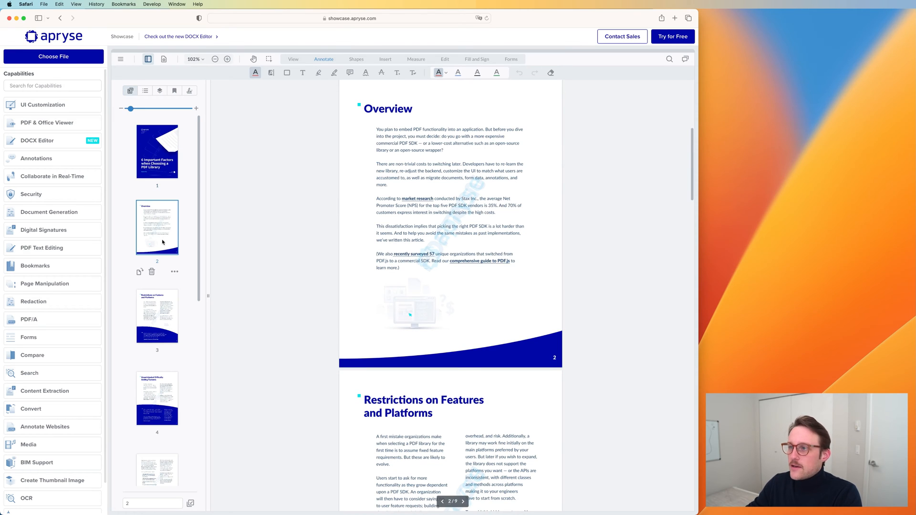
{"action": "mouse_move", "coordinate": [167, 248]}
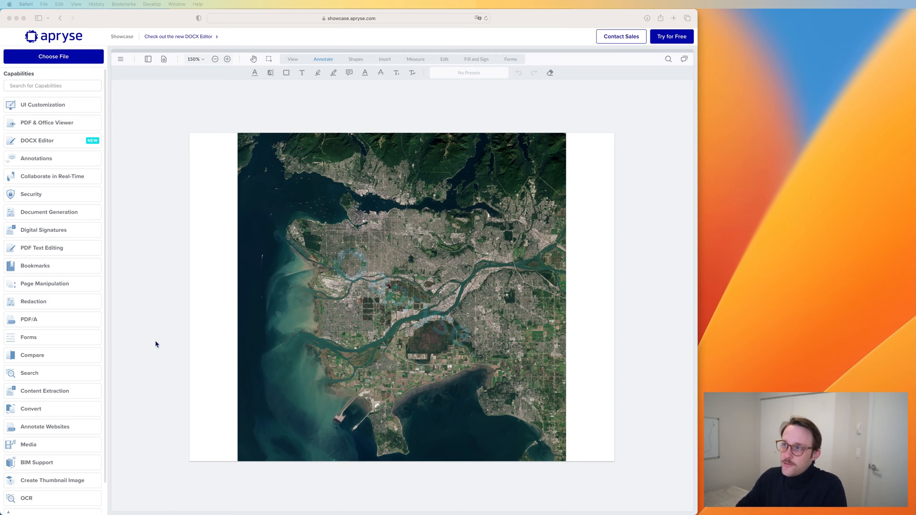
{"action": "mouse_move", "coordinate": [176, 258]}
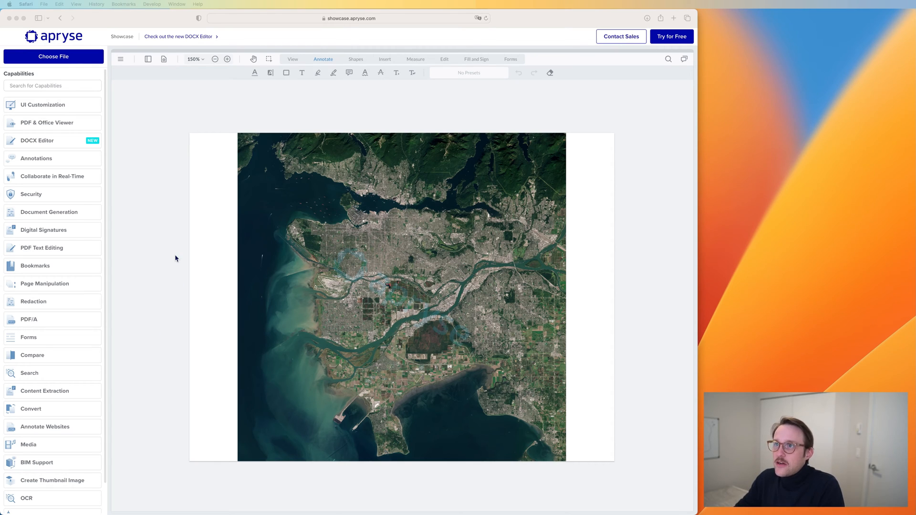
Step: Zoom in on the satellite image twice, then set magnification to 800% from the zoom dropdown
{"action": "left_click", "coordinate": [227, 59]}
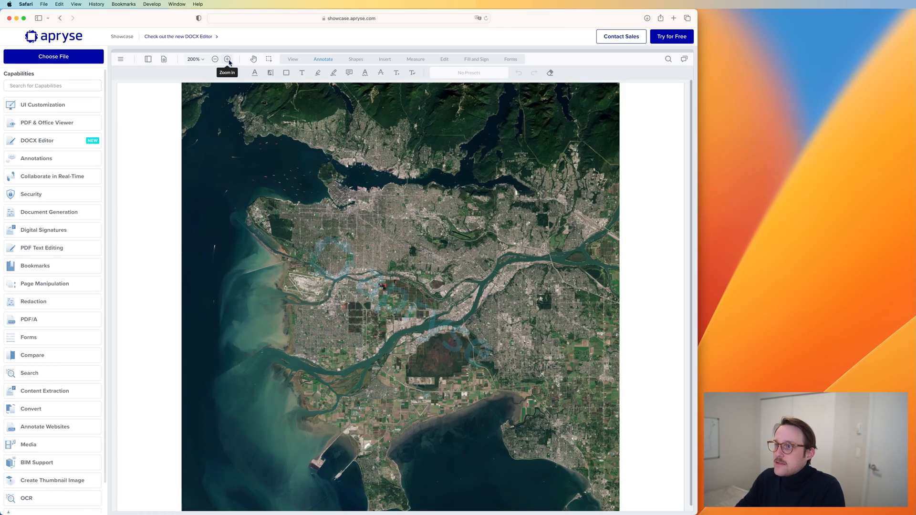
{"action": "left_click", "coordinate": [227, 59]}
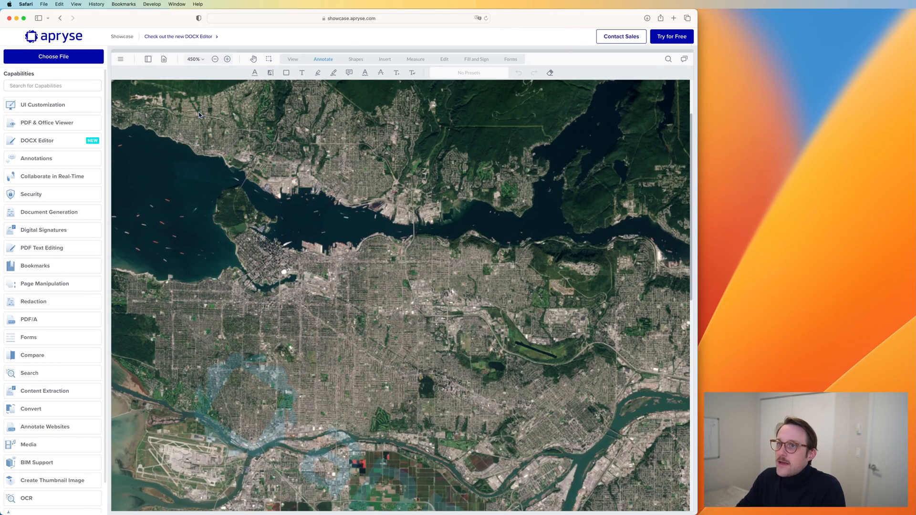
{"action": "left_click", "coordinate": [195, 59]}
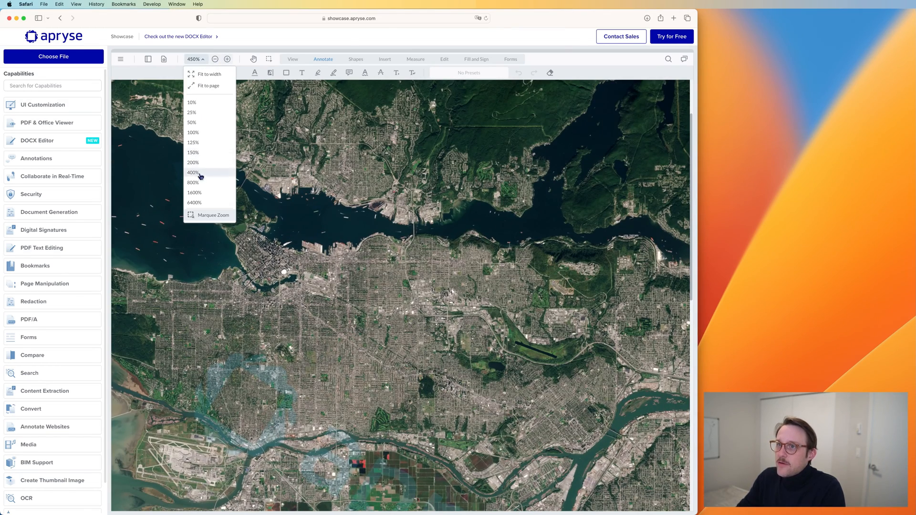
{"action": "left_click", "coordinate": [193, 182]}
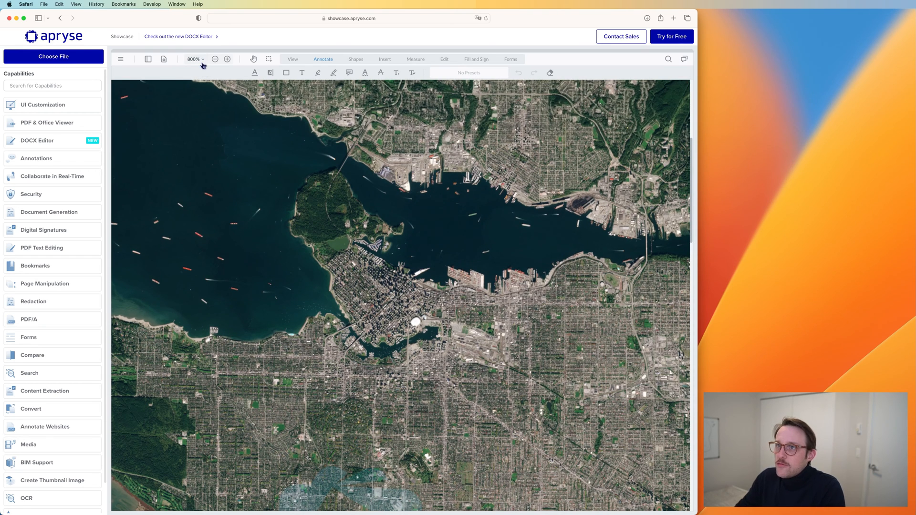
{"action": "left_click", "coordinate": [192, 59]}
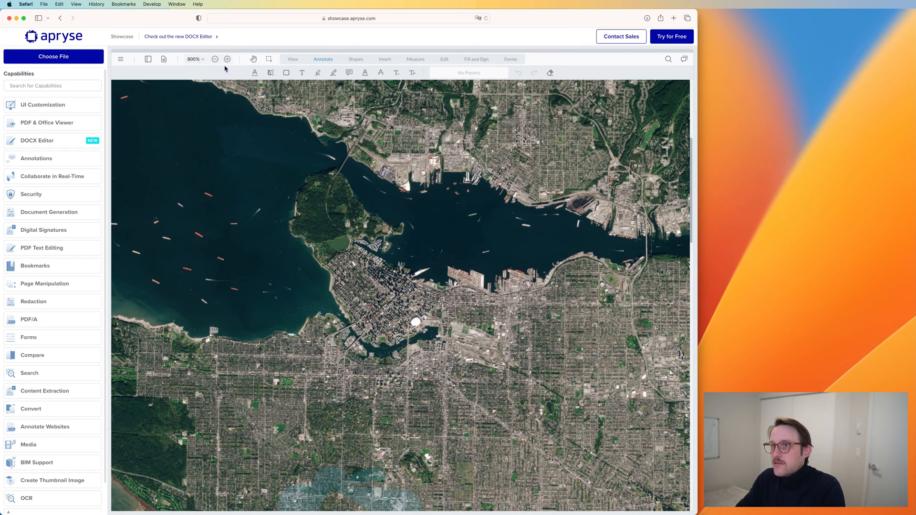
{"action": "left_click", "coordinate": [194, 59]}
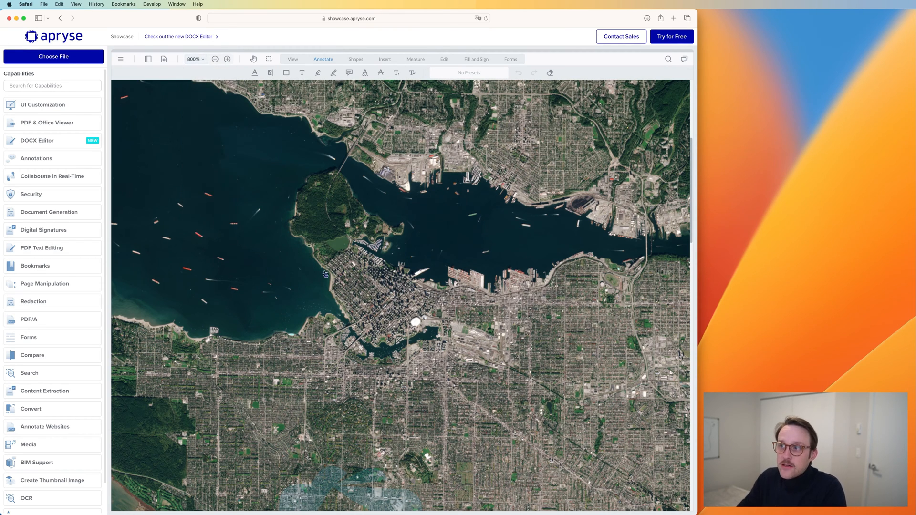
{"action": "mouse_move", "coordinate": [315, 273]}
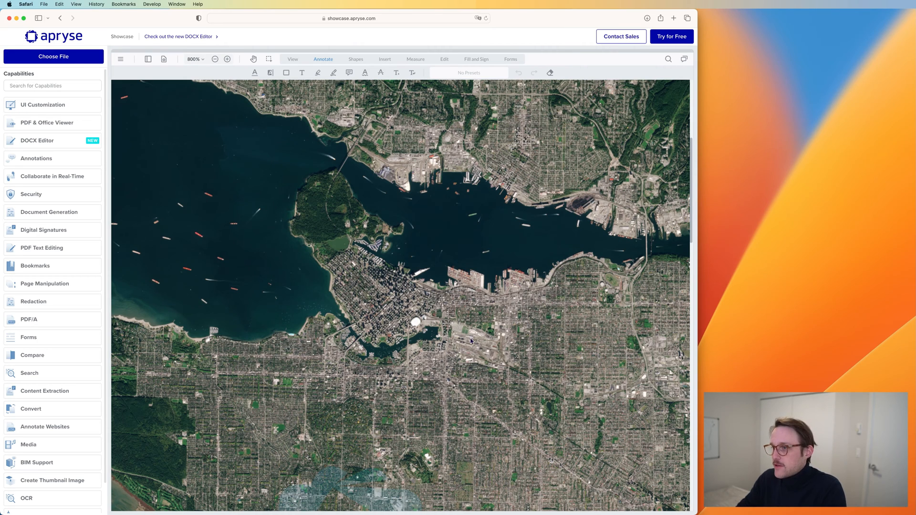
{"action": "mouse_move", "coordinate": [441, 268]}
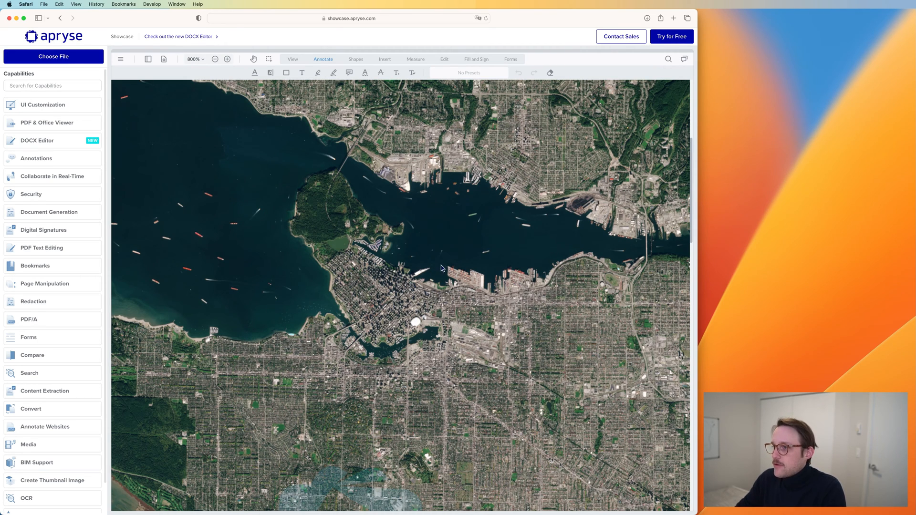
{"action": "mouse_move", "coordinate": [444, 277]}
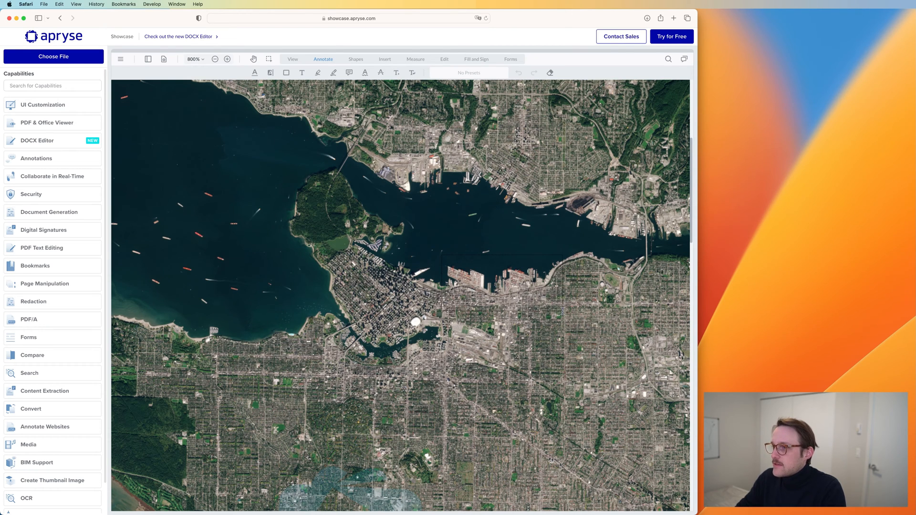
Step: Keep zooming in on the downtown waterfront until the zoom reads 6393%
{"action": "left_click", "coordinate": [227, 59]}
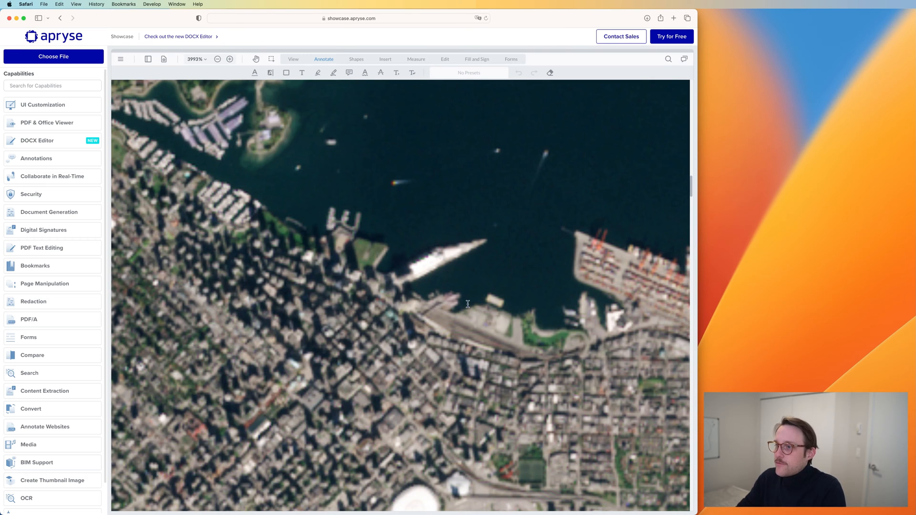
{"action": "left_click", "coordinate": [230, 59]}
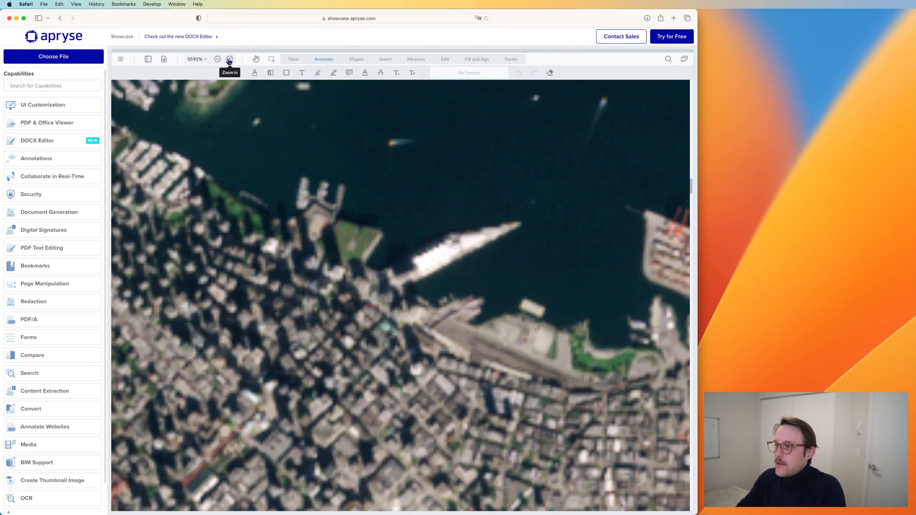
{"action": "left_click", "coordinate": [229, 59]}
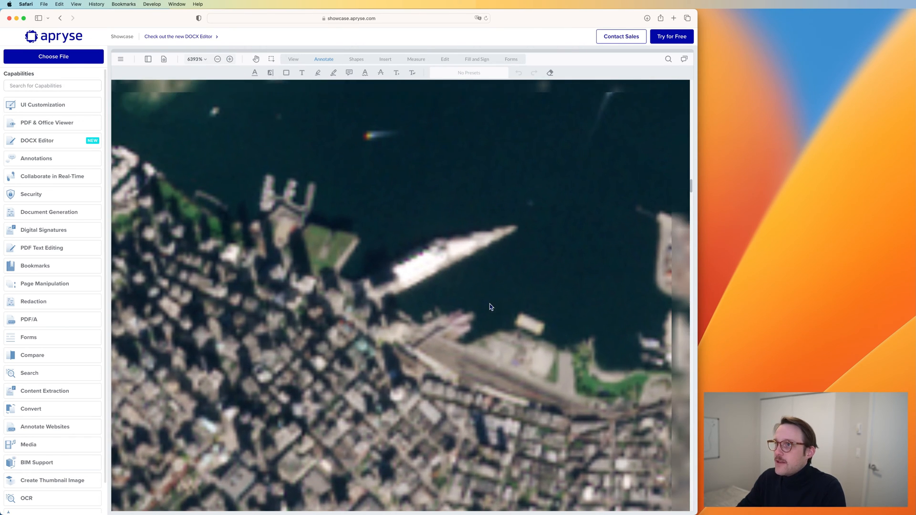
{"action": "left_click", "coordinate": [334, 73]}
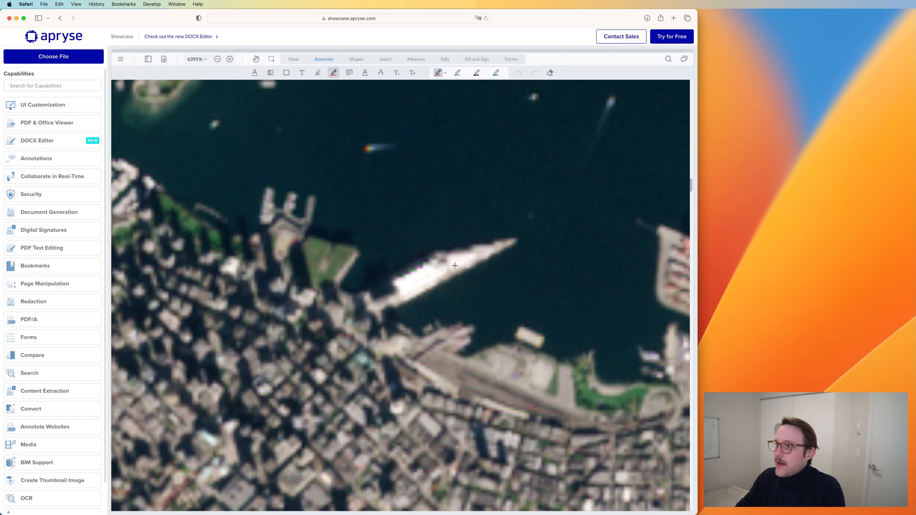
{"action": "left_click", "coordinate": [421, 238]}
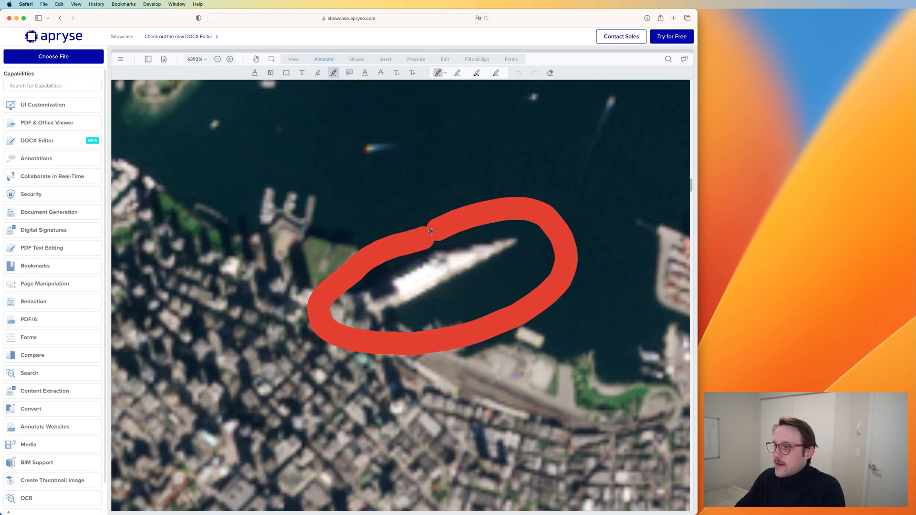
{"action": "left_click", "coordinate": [430, 231]}
{"action": "type", "text": "Canada Place"}
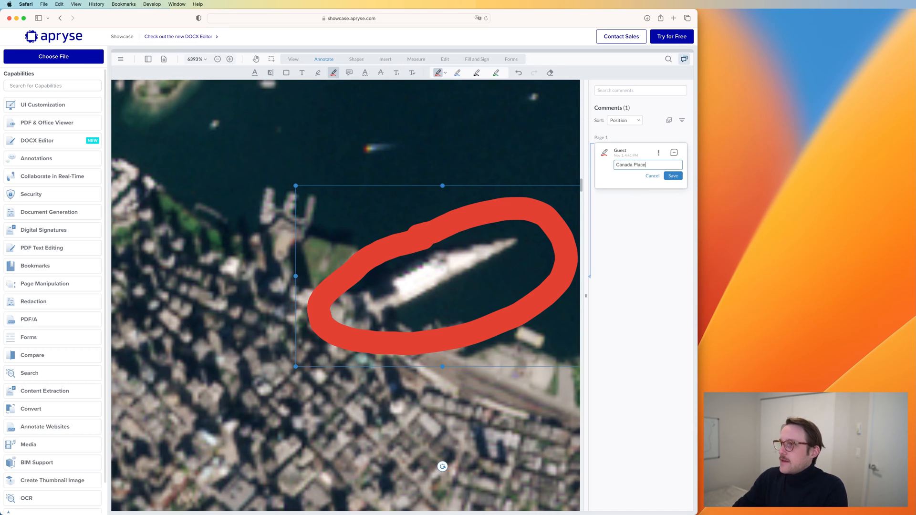
{"action": "left_click", "coordinate": [673, 175]}
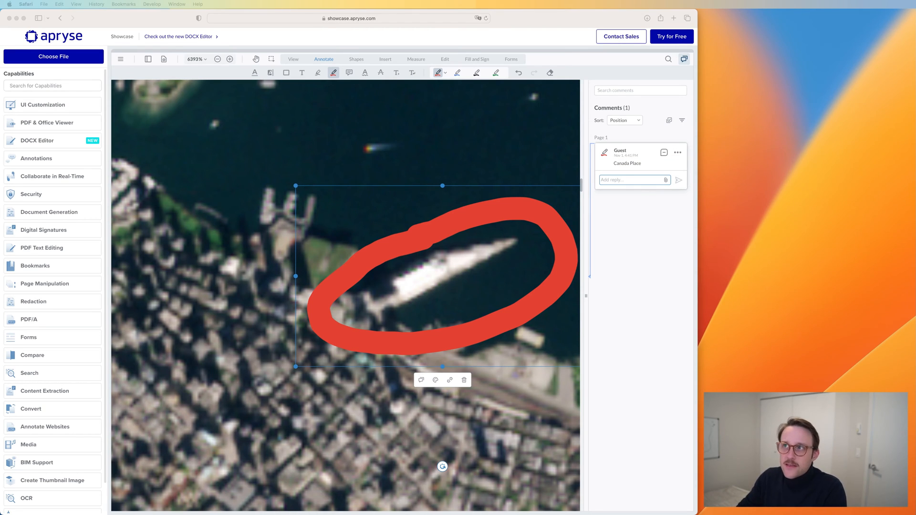
{"action": "mouse_move", "coordinate": [585, 321]}
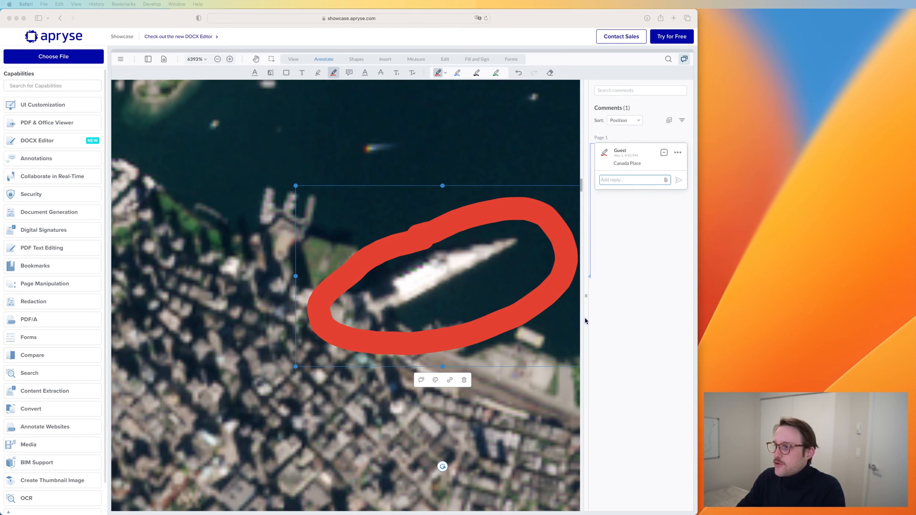
{"action": "mouse_move", "coordinate": [311, 380]}
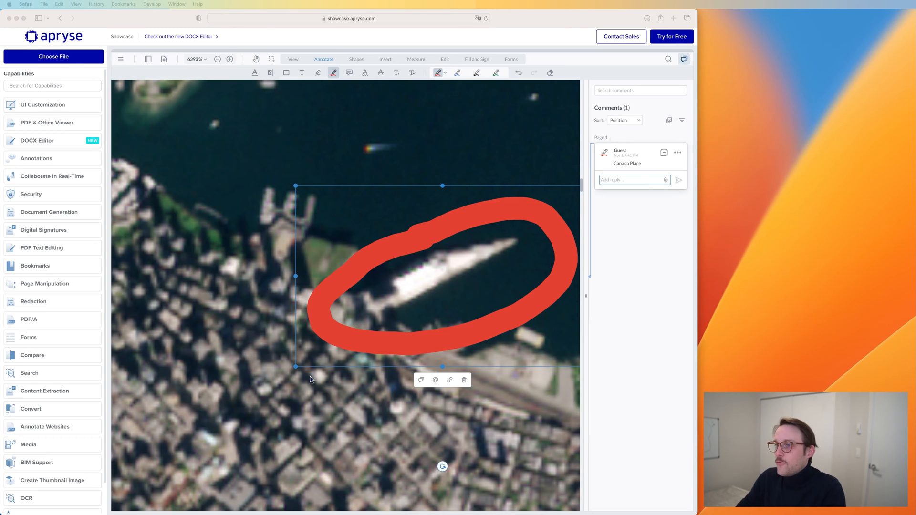
{"action": "mouse_move", "coordinate": [240, 114]}
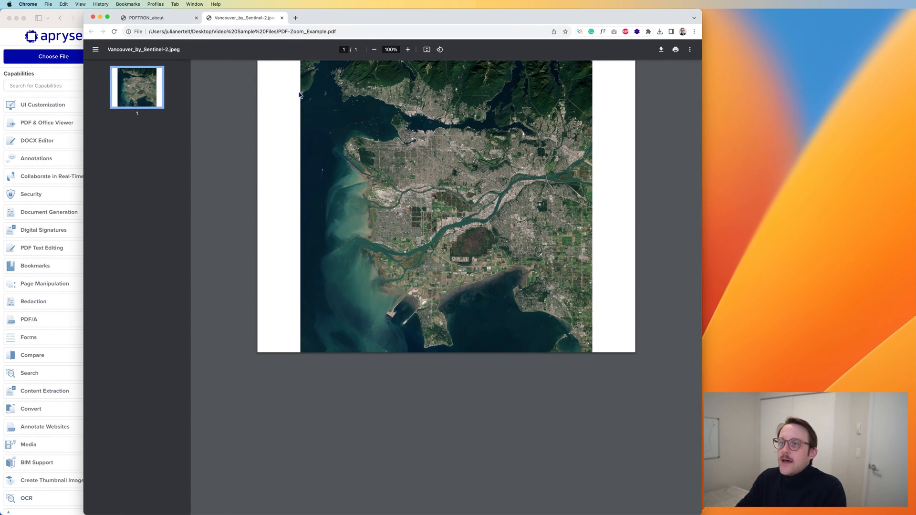
{"action": "mouse_move", "coordinate": [245, 97]}
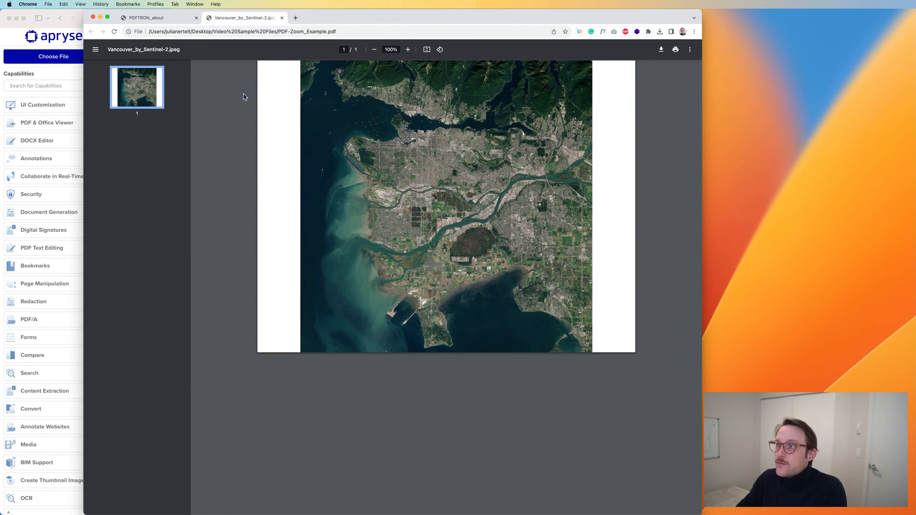
Step: Zoom in three steps on PDF-Zoom_Example.pdf in Chrome's PDF viewer
{"action": "left_click", "coordinate": [407, 49]}
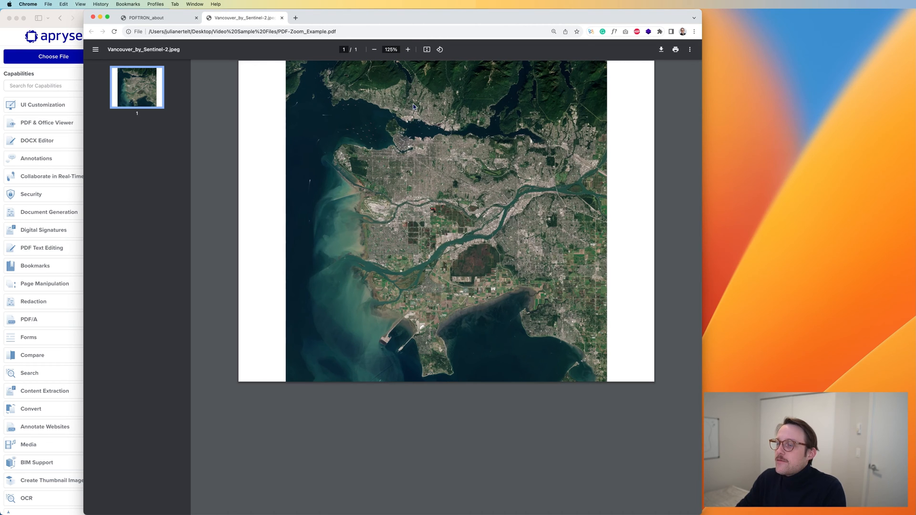
{"action": "left_click", "coordinate": [408, 49]}
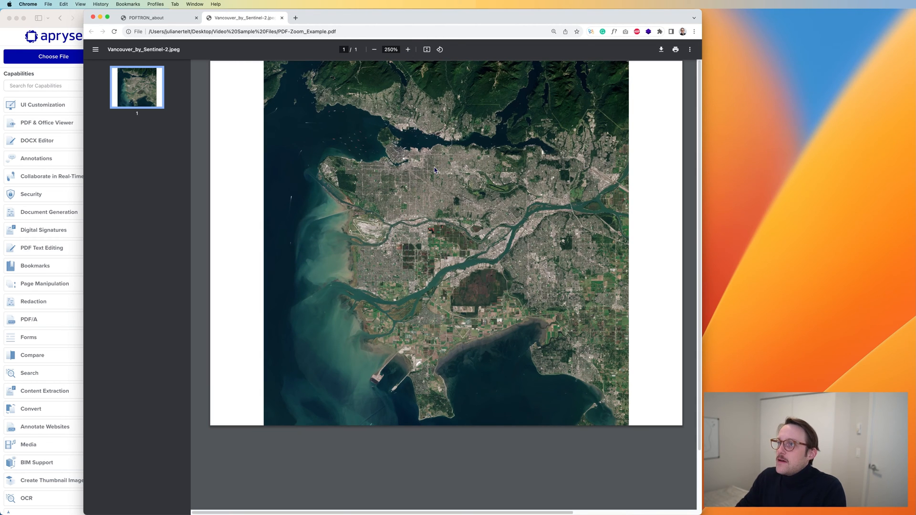
{"action": "left_click", "coordinate": [407, 49]}
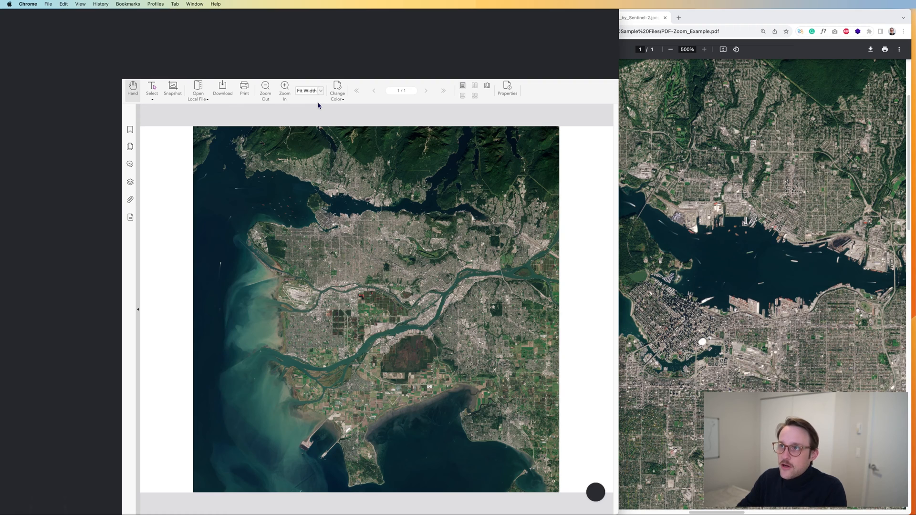
Step: Set the zoom to 1000% and pan across the magnified water and shoreline
{"action": "left_click", "coordinate": [322, 91]}
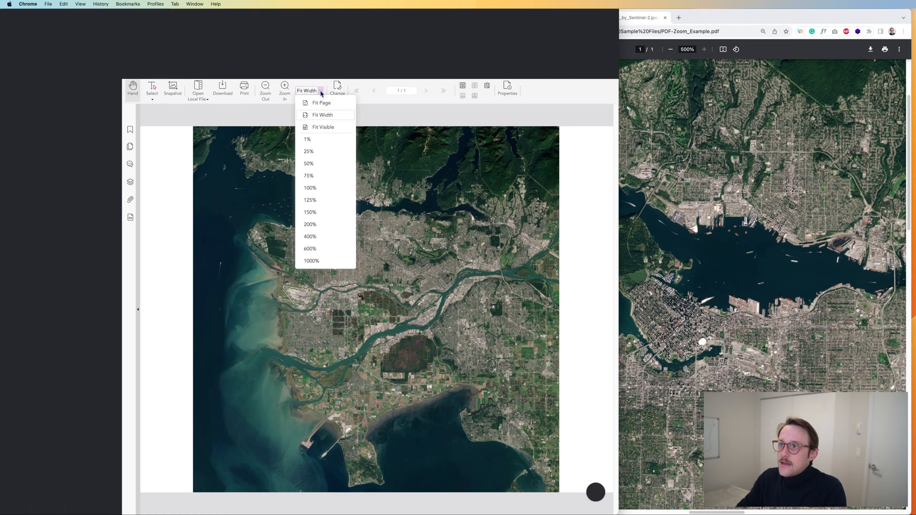
{"action": "mouse_move", "coordinate": [330, 139]}
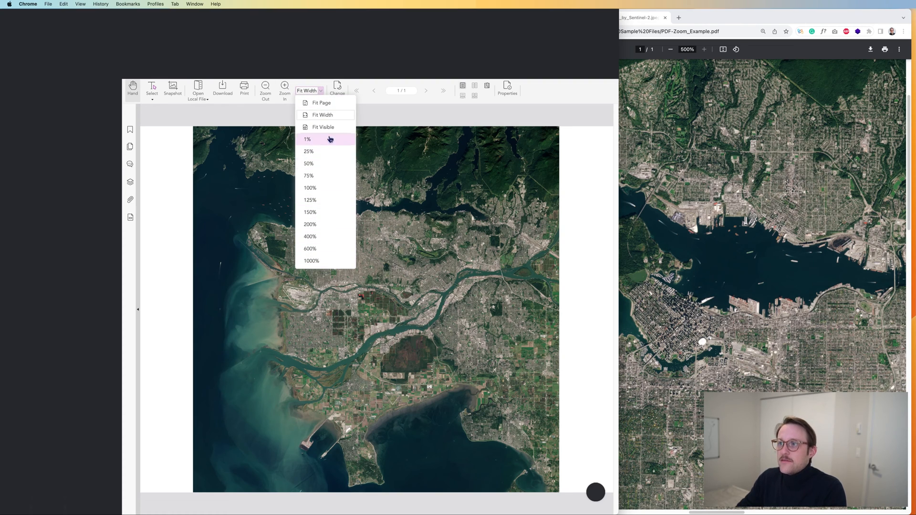
{"action": "mouse_move", "coordinate": [335, 261]}
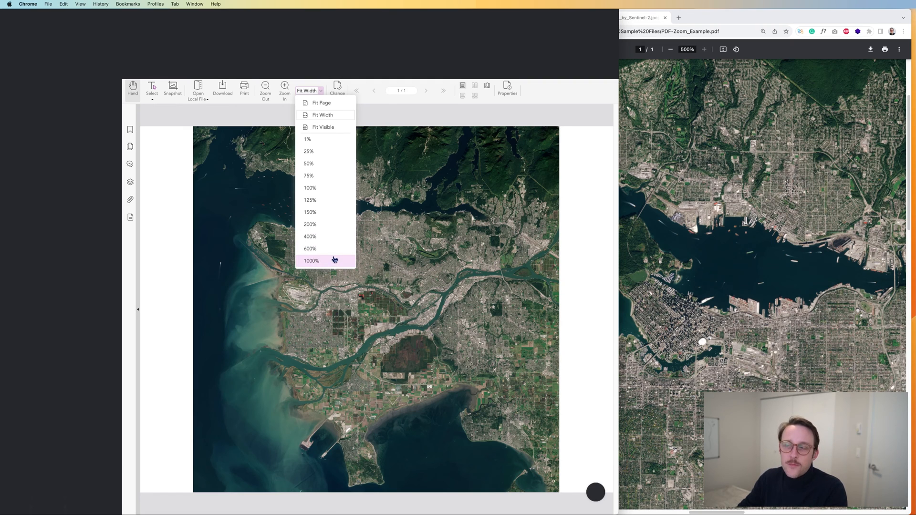
{"action": "left_click", "coordinate": [311, 261]}
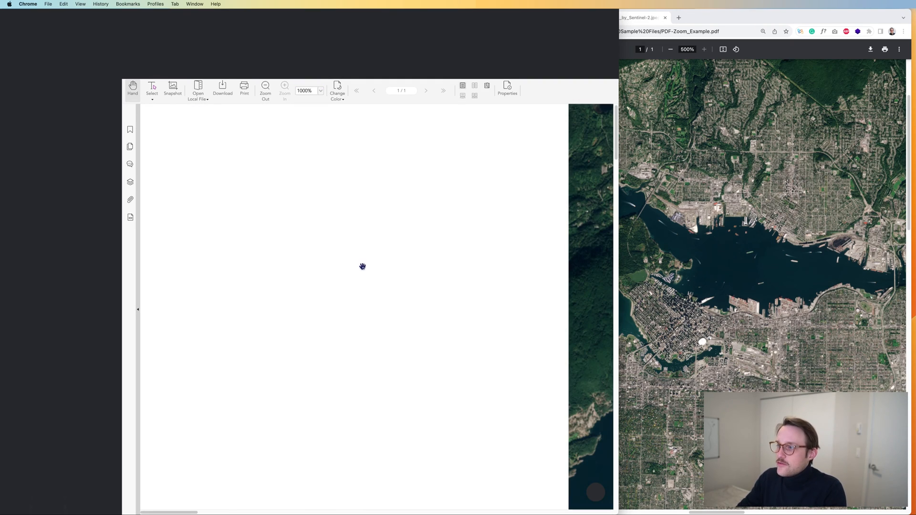
{"action": "mouse_move", "coordinate": [413, 335]}
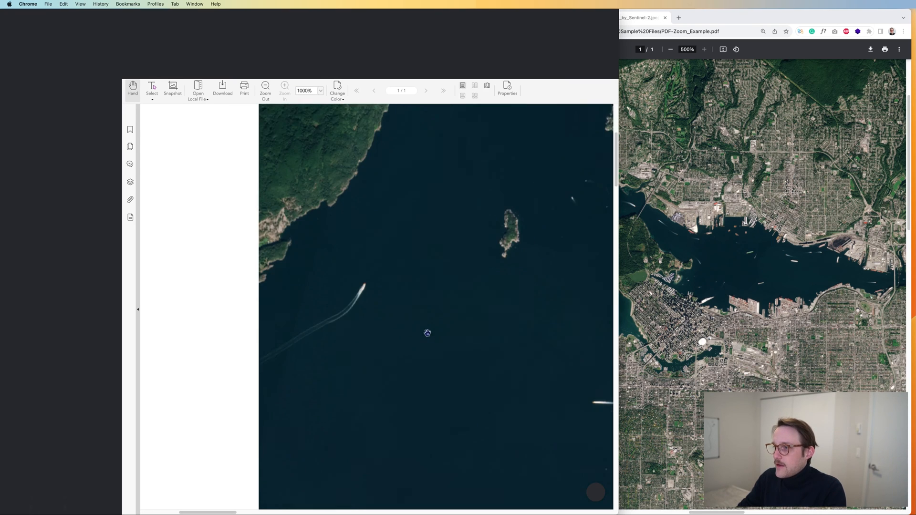
{"action": "left_click_drag", "start_coordinate": [427, 334], "coordinate": [406, 329]}
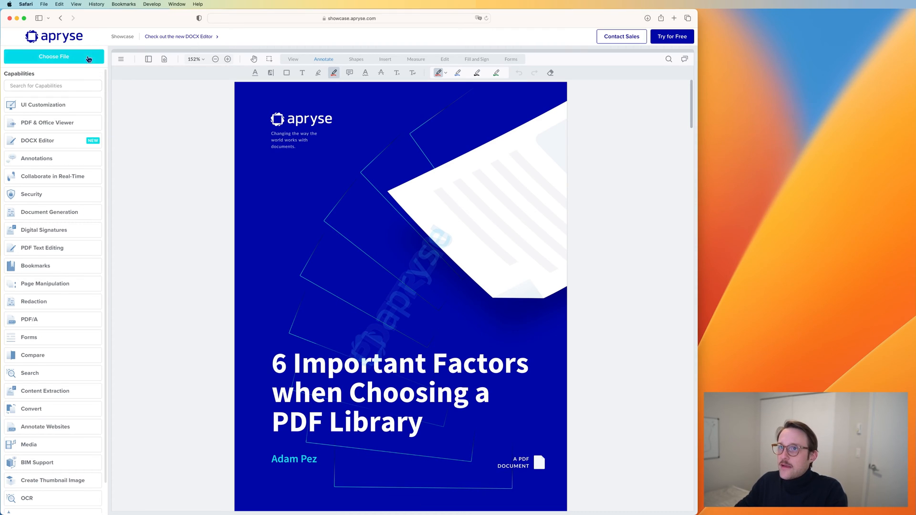
Step: Open the MS Word (docx) sale and purchase agreement from the Office samples
{"action": "left_click", "coordinate": [53, 56]}
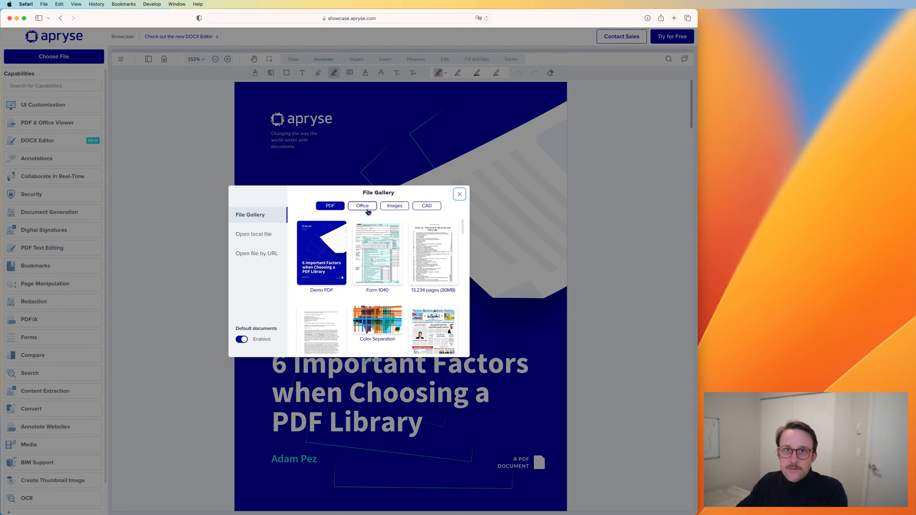
{"action": "left_click", "coordinate": [362, 206]}
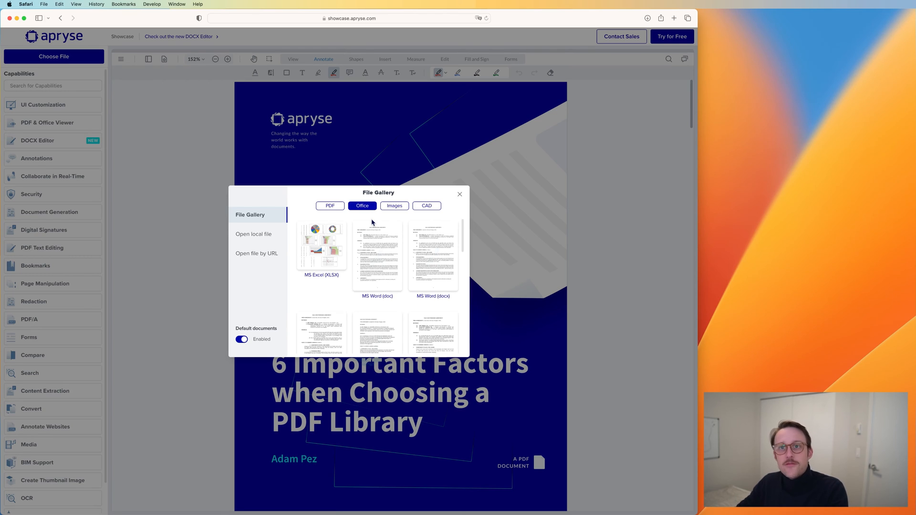
{"action": "mouse_move", "coordinate": [380, 226]}
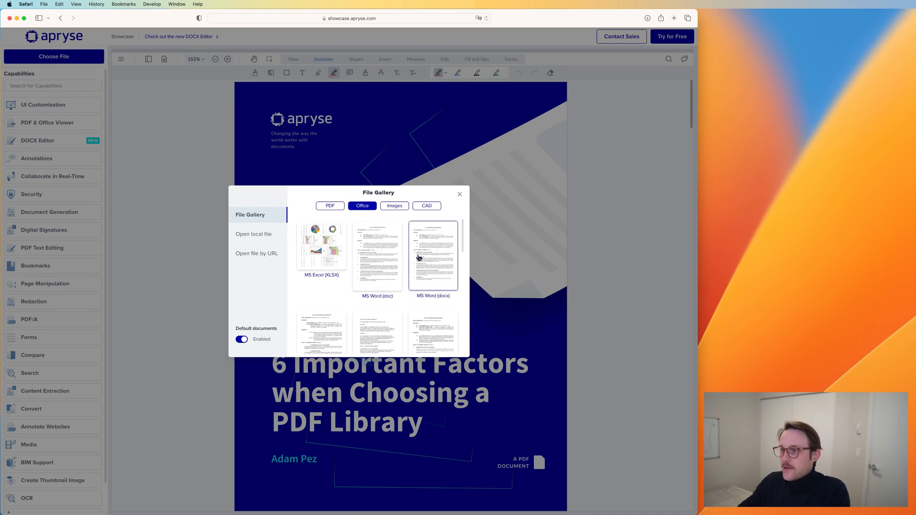
{"action": "left_click", "coordinate": [433, 258]}
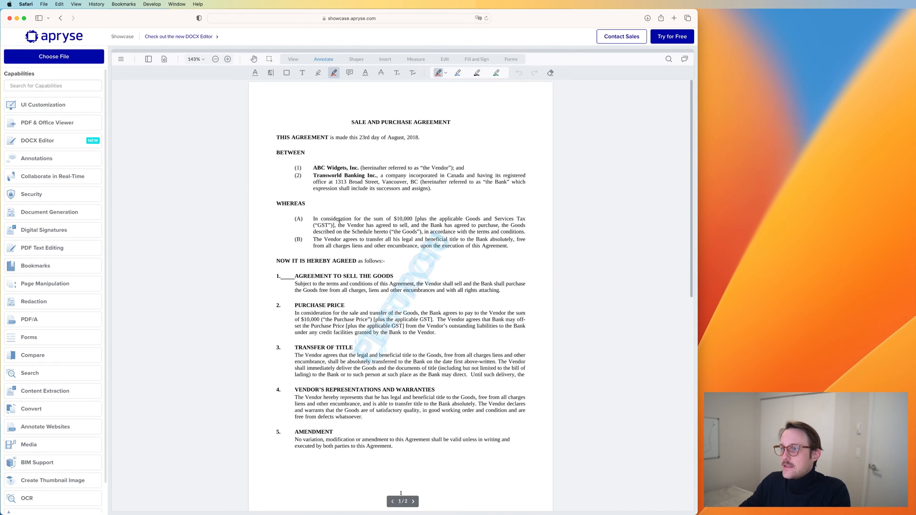
{"action": "scroll", "scroll_direction": "down", "scroll_amount": 3}
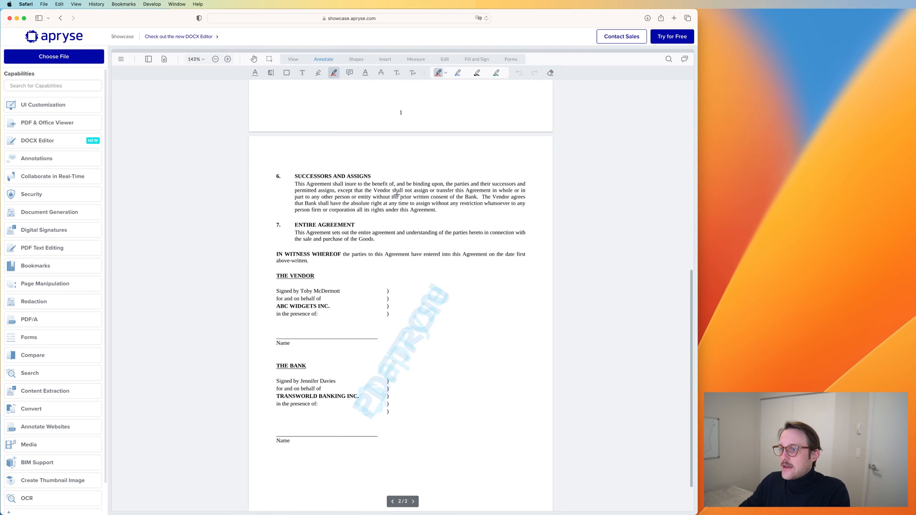
Step: Replace it with the Certificate (docx) Office sample
{"action": "left_click", "coordinate": [53, 56]}
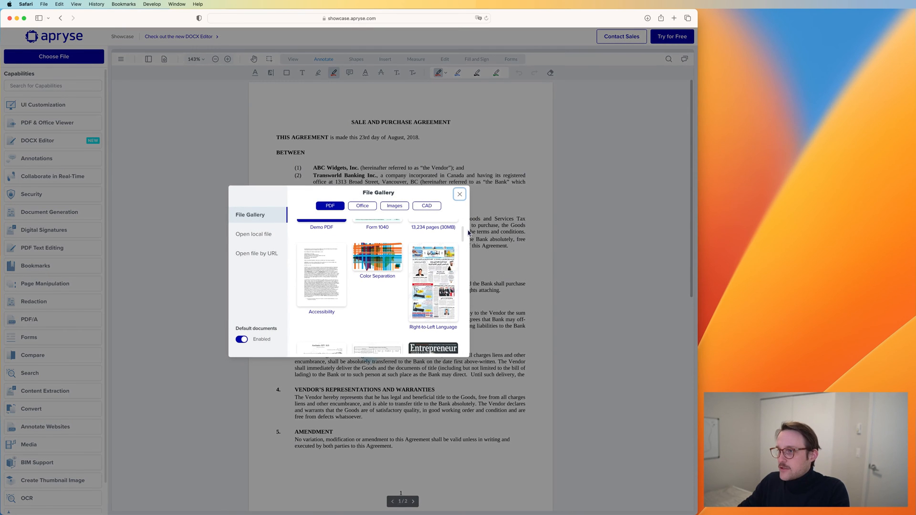
{"action": "left_click", "coordinate": [362, 205]}
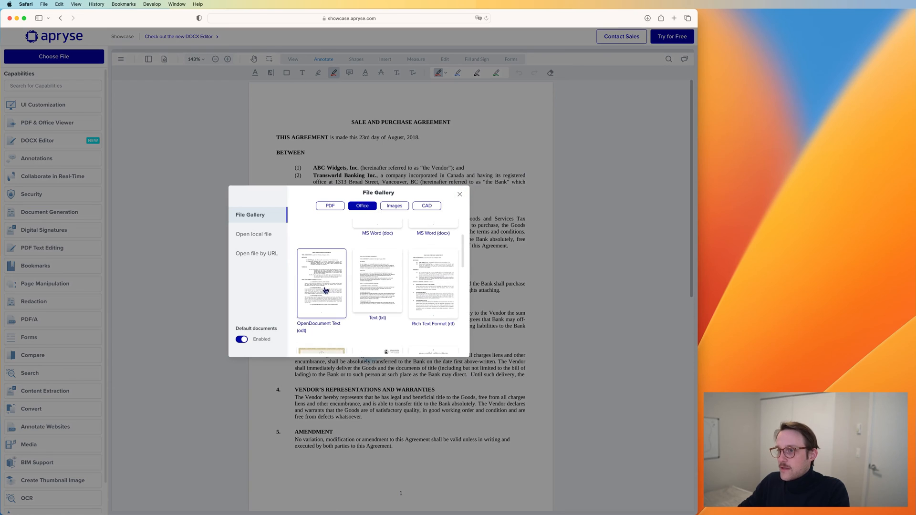
{"action": "scroll", "scroll_direction": "down", "scroll_amount": 3}
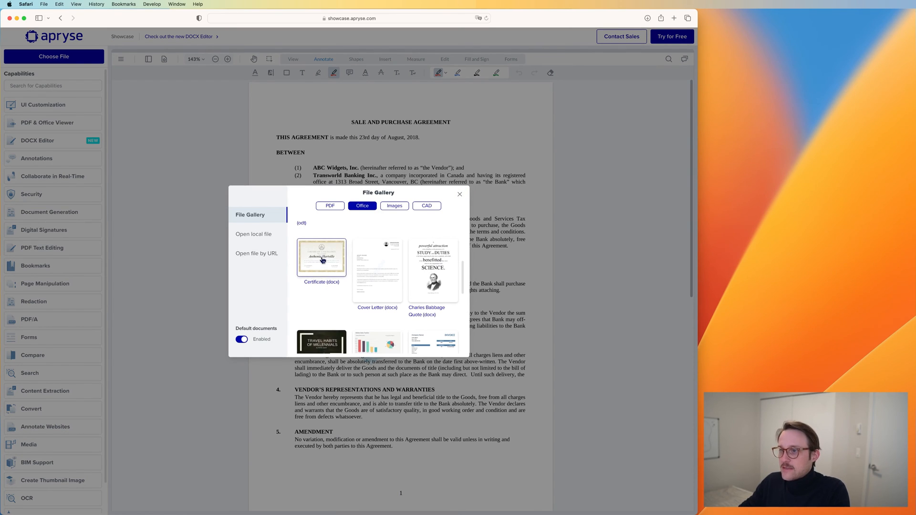
{"action": "left_click", "coordinate": [322, 259]}
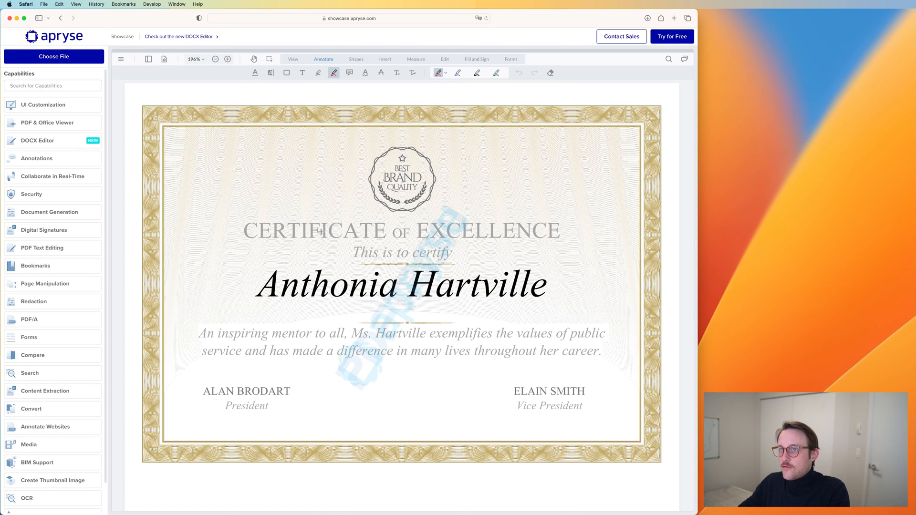
Step: Open the Vancouver (jpg) image sample, then reopen the Choose File gallery
{"action": "left_click", "coordinate": [53, 56]}
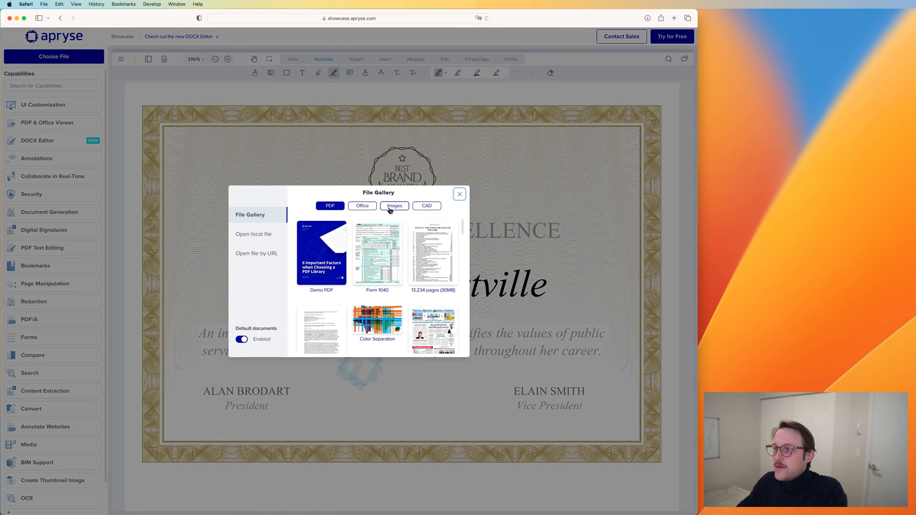
{"action": "left_click", "coordinate": [394, 206]}
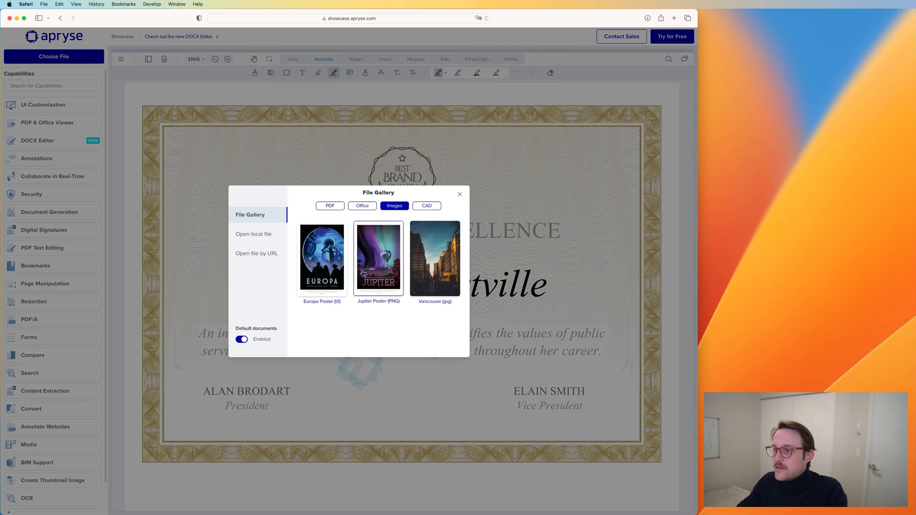
{"action": "mouse_move", "coordinate": [403, 329]}
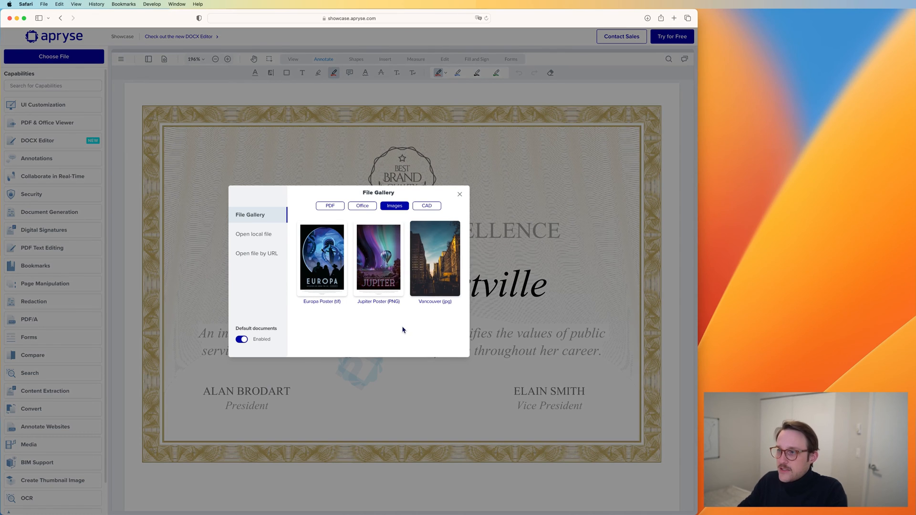
{"action": "left_click", "coordinate": [435, 258]}
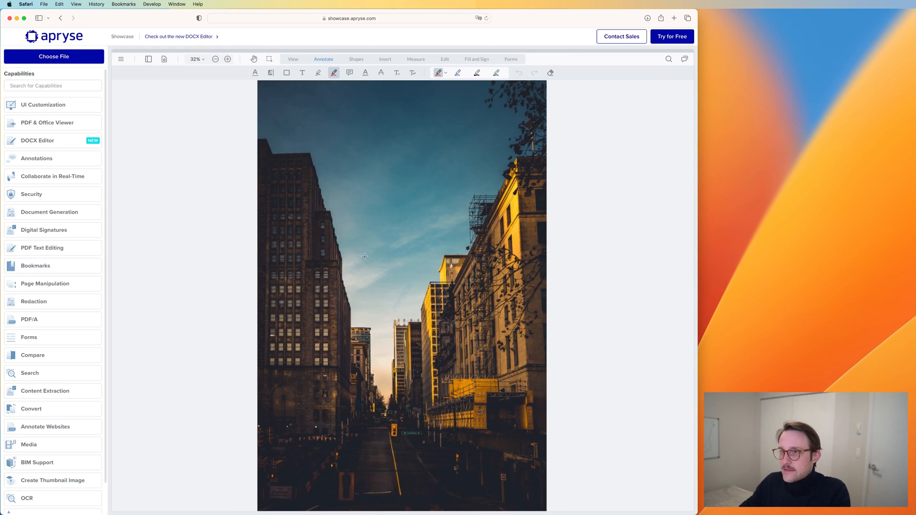
{"action": "left_click", "coordinate": [54, 57]}
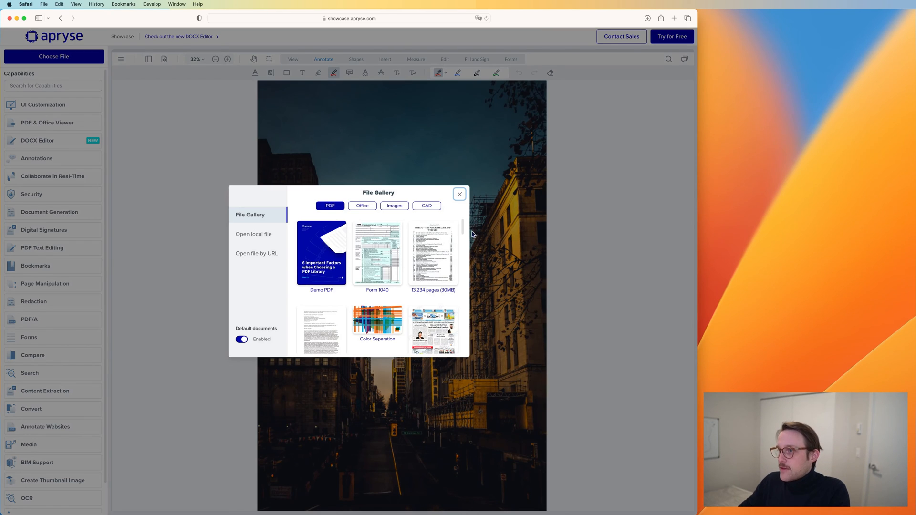
{"action": "left_click", "coordinate": [426, 205]}
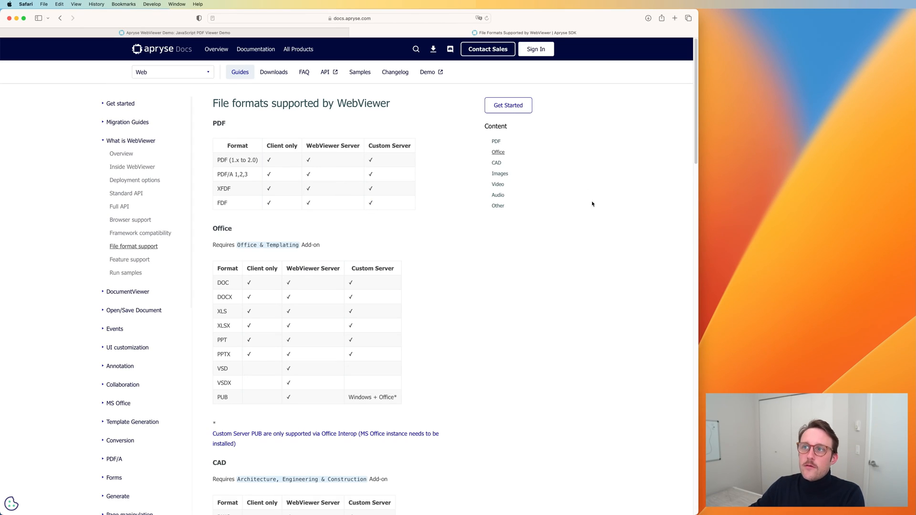
{"action": "mouse_move", "coordinate": [591, 227]}
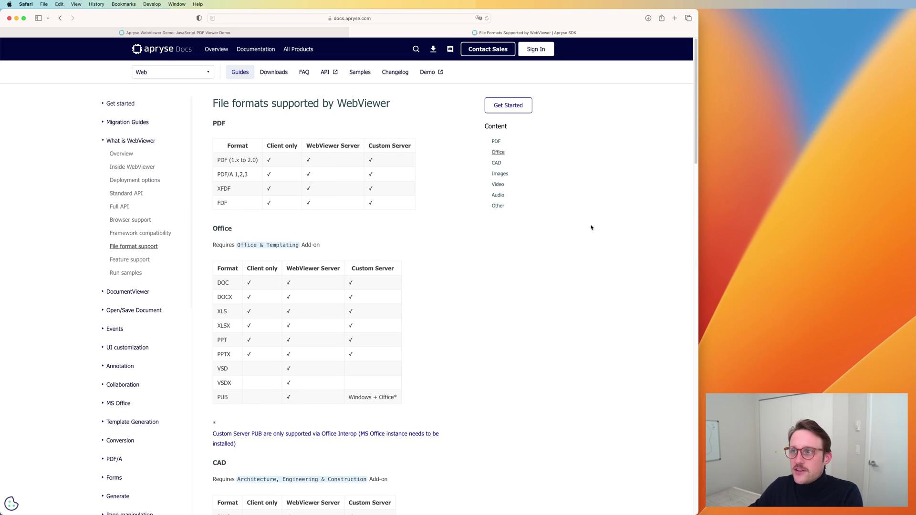
{"action": "mouse_move", "coordinate": [413, 184]}
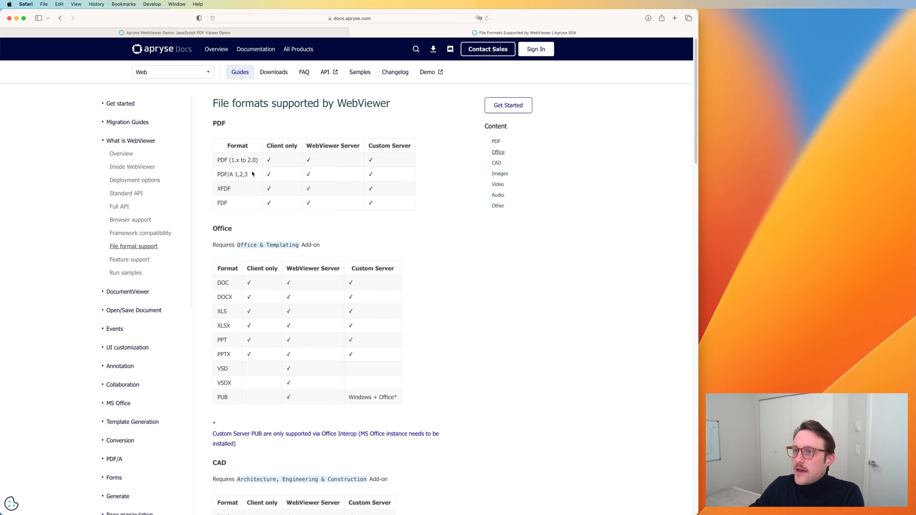
{"action": "double_click", "coordinate": [237, 160]}
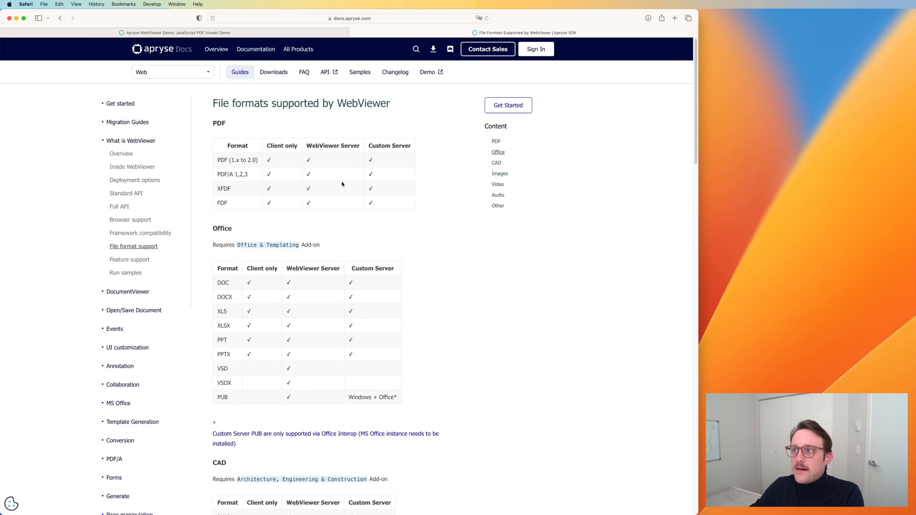
{"action": "mouse_move", "coordinate": [347, 175]}
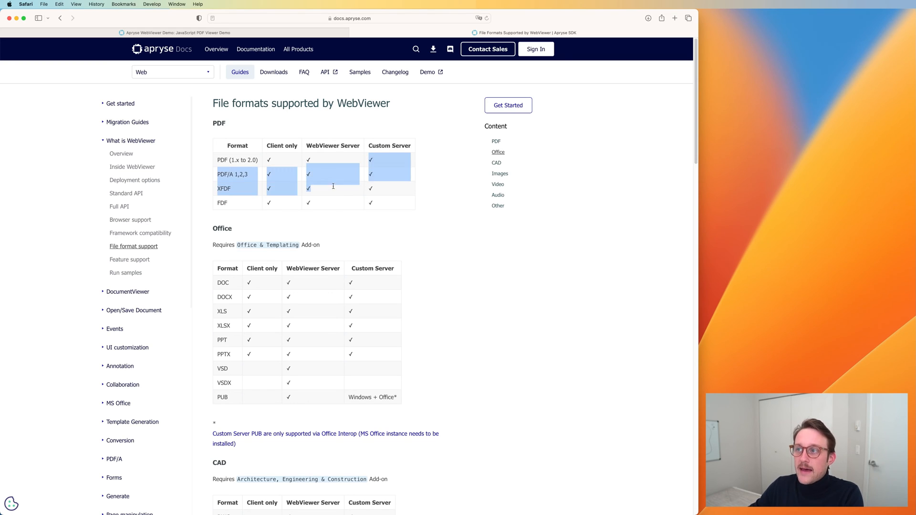
{"action": "left_click", "coordinate": [383, 160]}
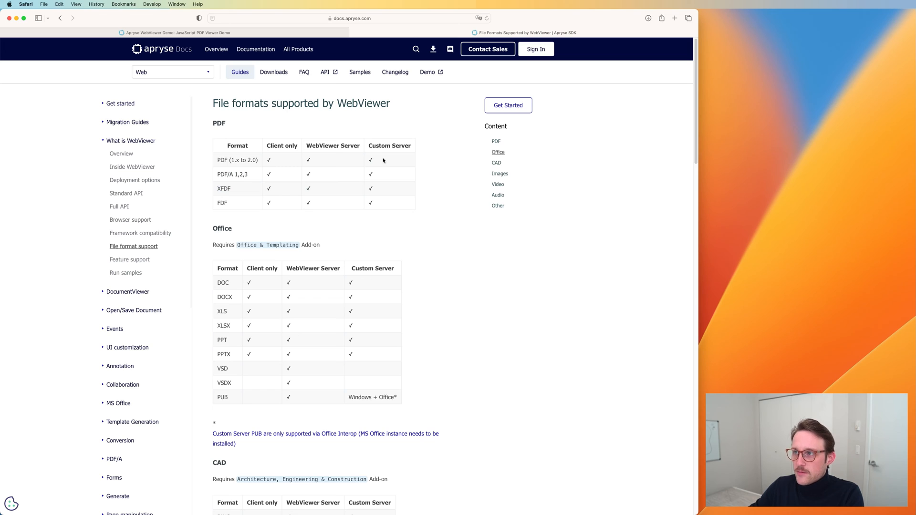
{"action": "mouse_move", "coordinate": [337, 195]}
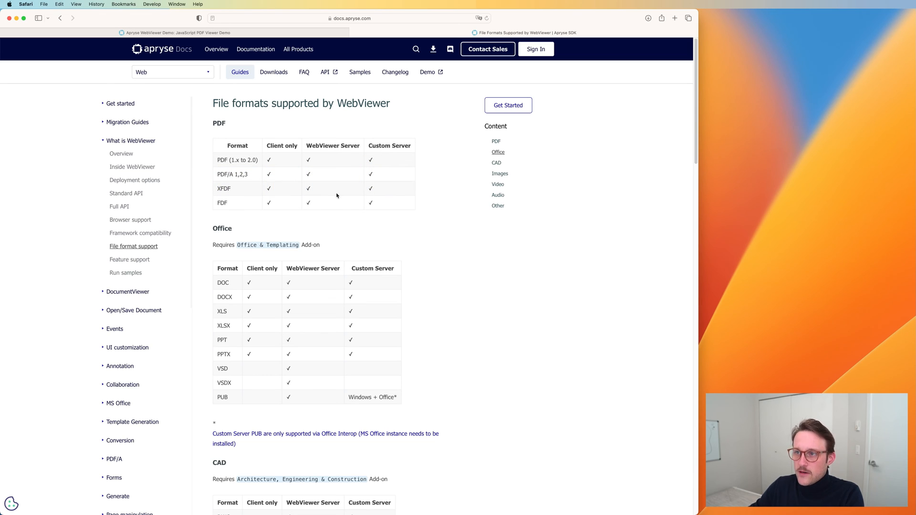
{"action": "double_click", "coordinate": [222, 203]}
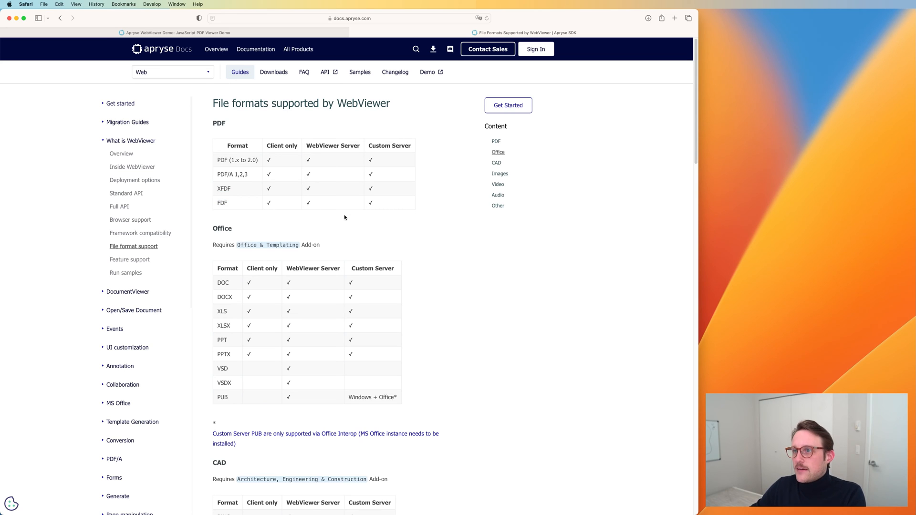
{"action": "mouse_move", "coordinate": [434, 182]}
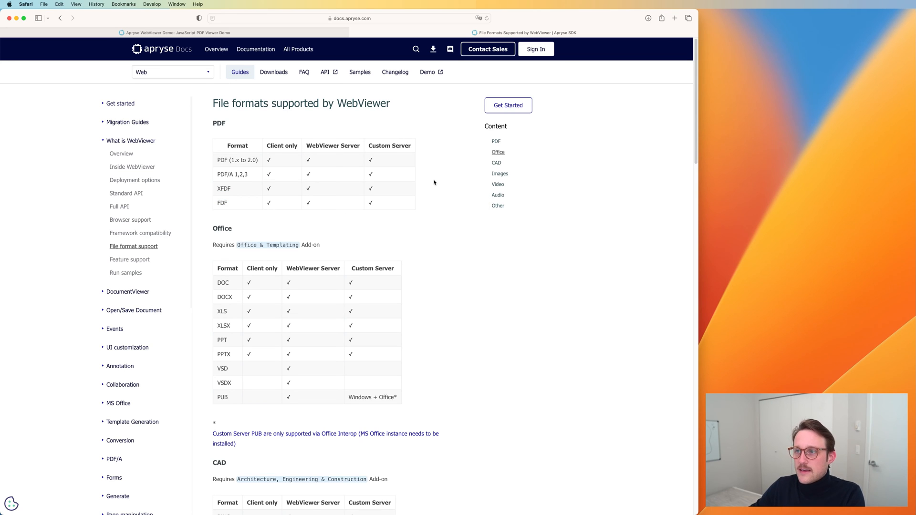
Step: Scroll through the Office, CAD, Images and Video format support tables
{"action": "scroll", "scroll_direction": "down", "scroll_amount": 3}
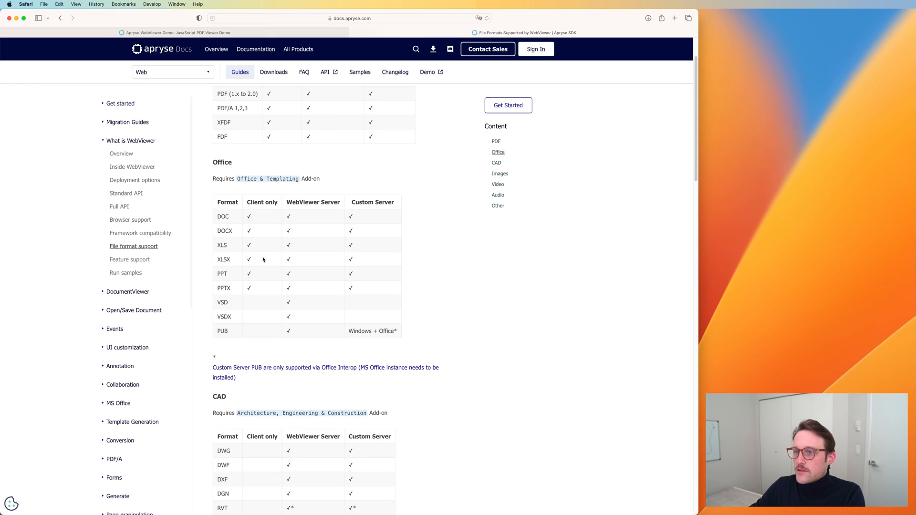
{"action": "mouse_move", "coordinate": [276, 300]}
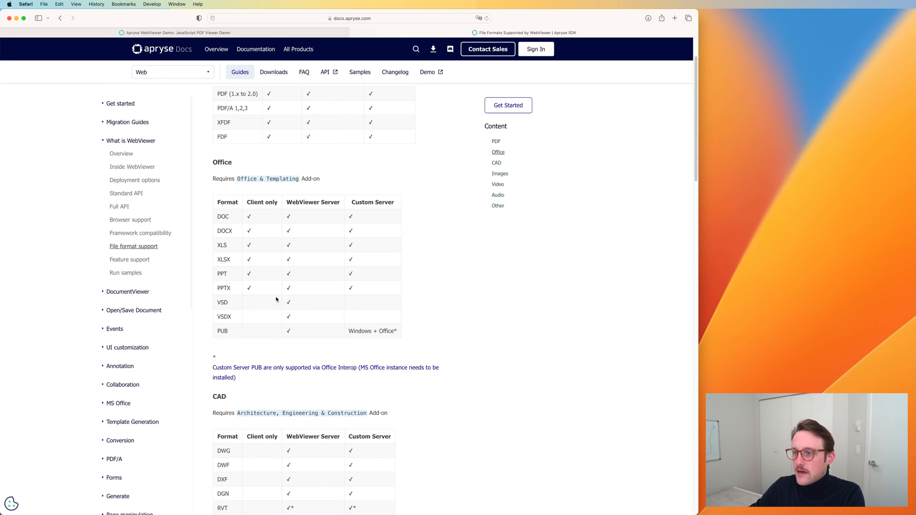
{"action": "scroll", "scroll_direction": "down", "scroll_amount": 3}
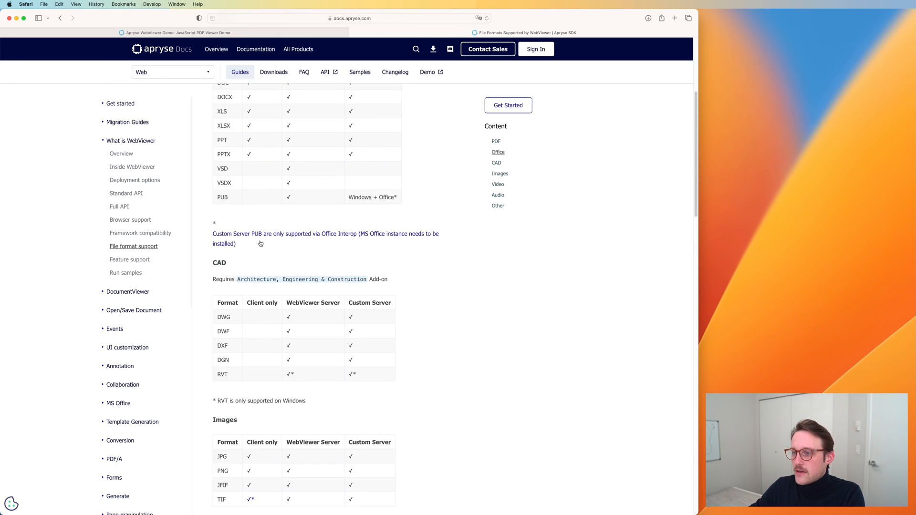
{"action": "scroll", "scroll_direction": "down", "scroll_amount": 3}
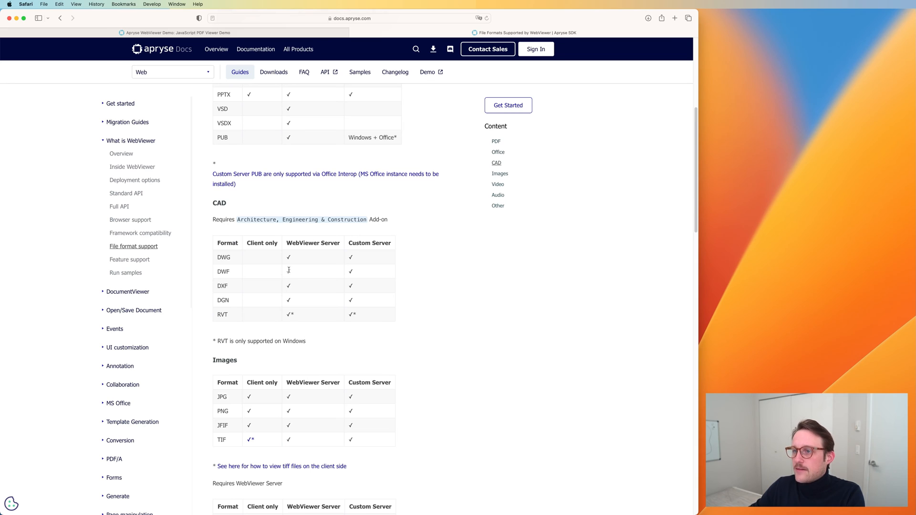
{"action": "scroll", "scroll_direction": "down", "scroll_amount": 3}
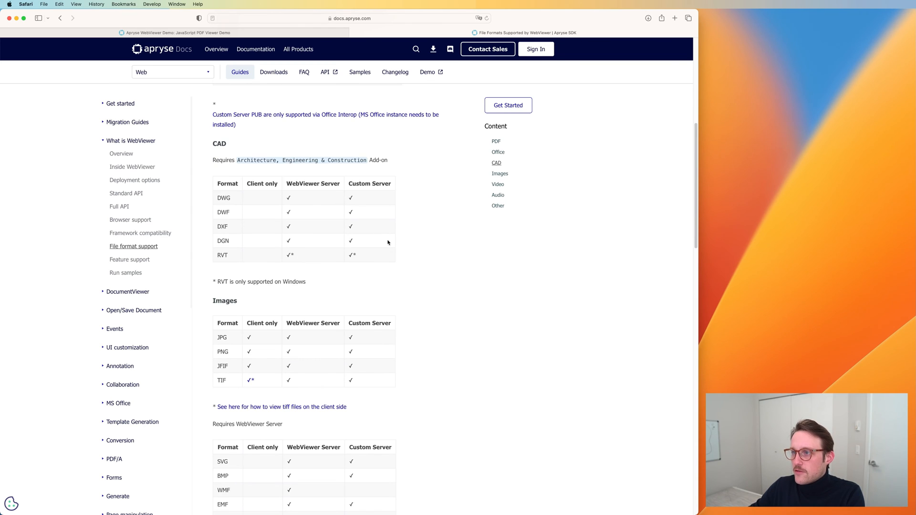
{"action": "scroll", "scroll_direction": "down", "scroll_amount": 3}
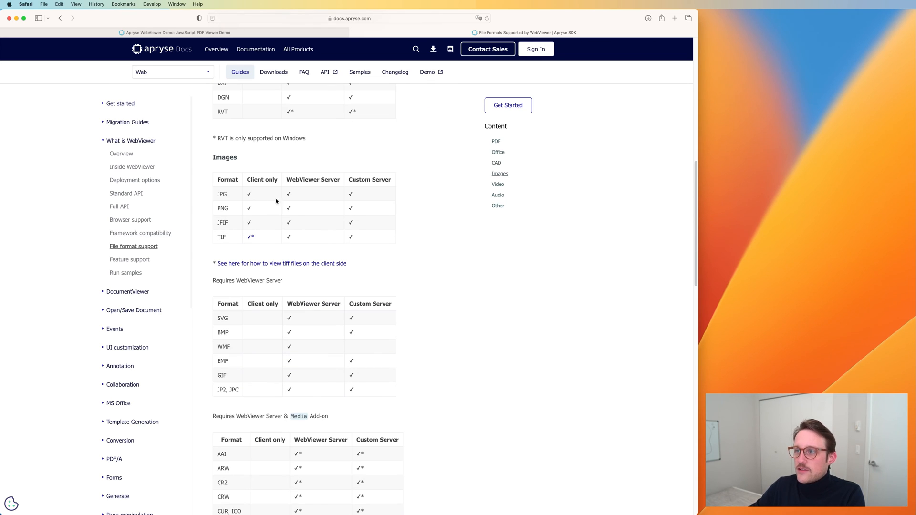
{"action": "right_click", "coordinate": [418, 226]}
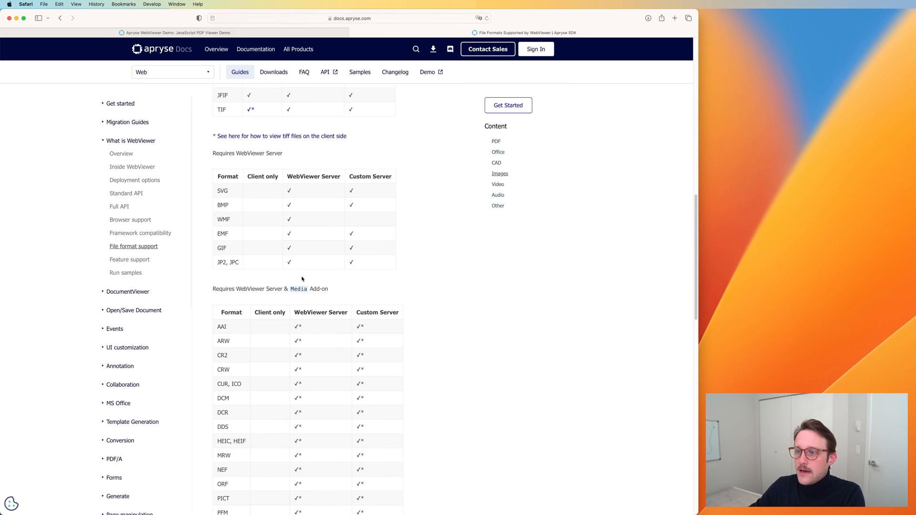
{"action": "scroll", "scroll_direction": "down", "scroll_amount": 3}
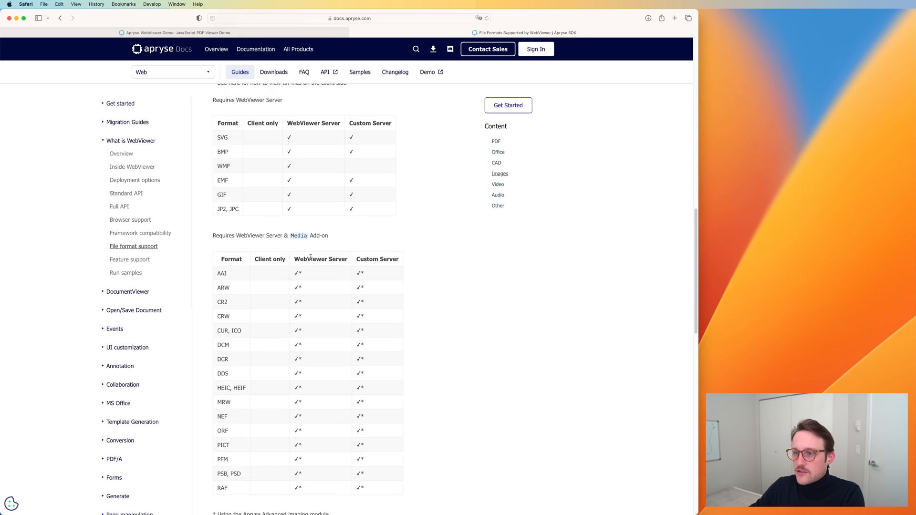
{"action": "scroll", "scroll_direction": "down", "scroll_amount": 3}
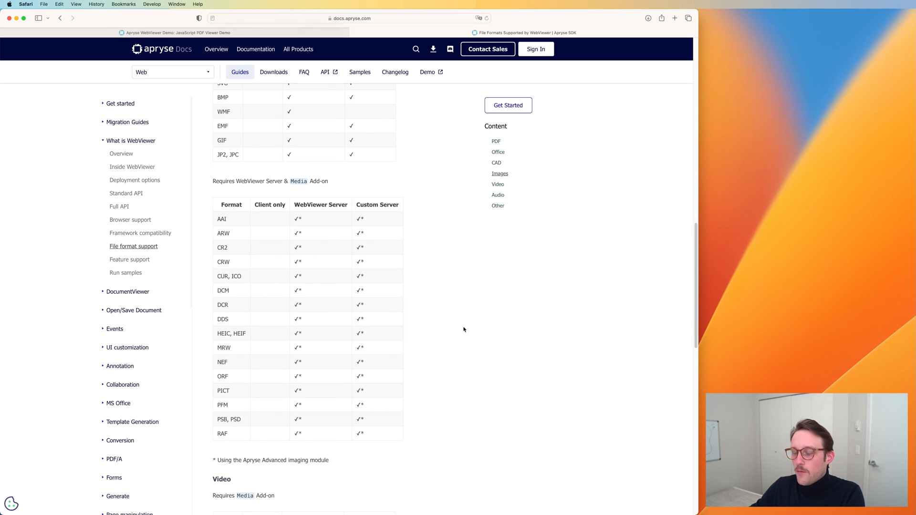
{"action": "scroll", "scroll_direction": "down", "scroll_amount": 3}
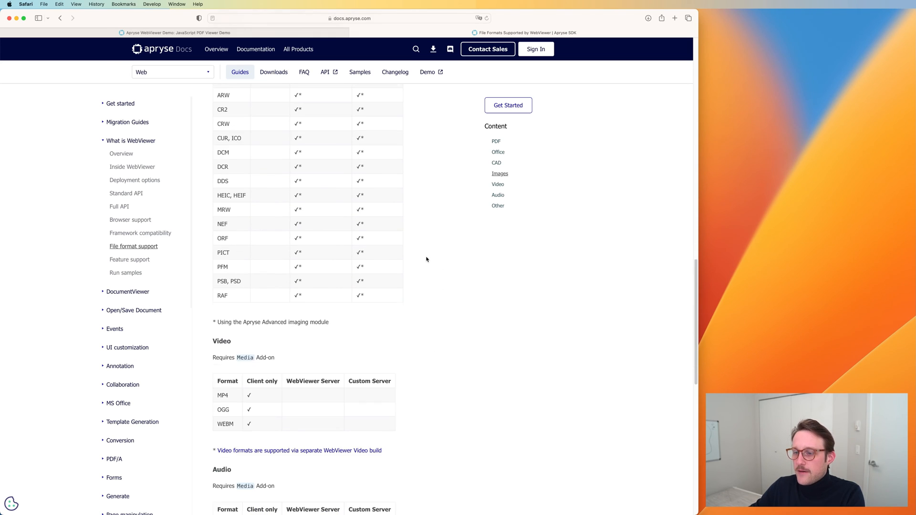
{"action": "scroll", "scroll_direction": "down", "scroll_amount": 3}
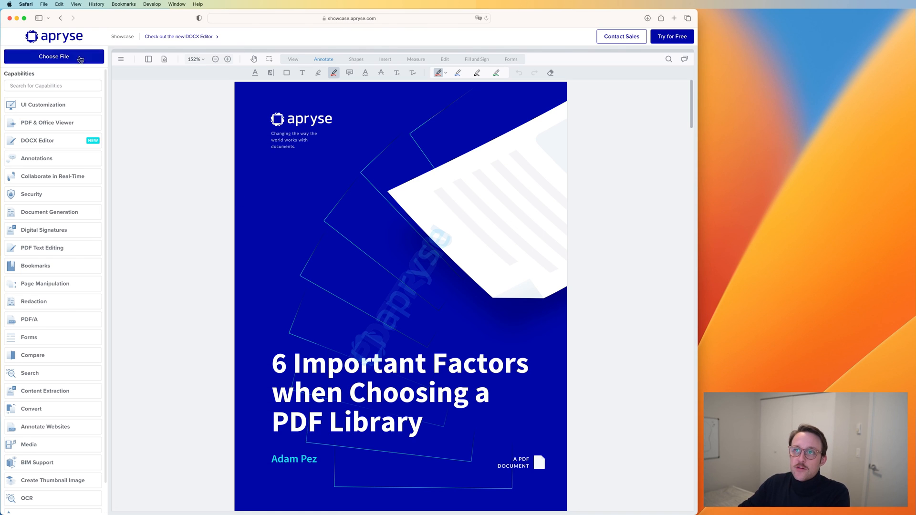
Step: Load the 348-page (2GB) sample from the PDF File Gallery, replacing the brochure
{"action": "left_click", "coordinate": [54, 56]}
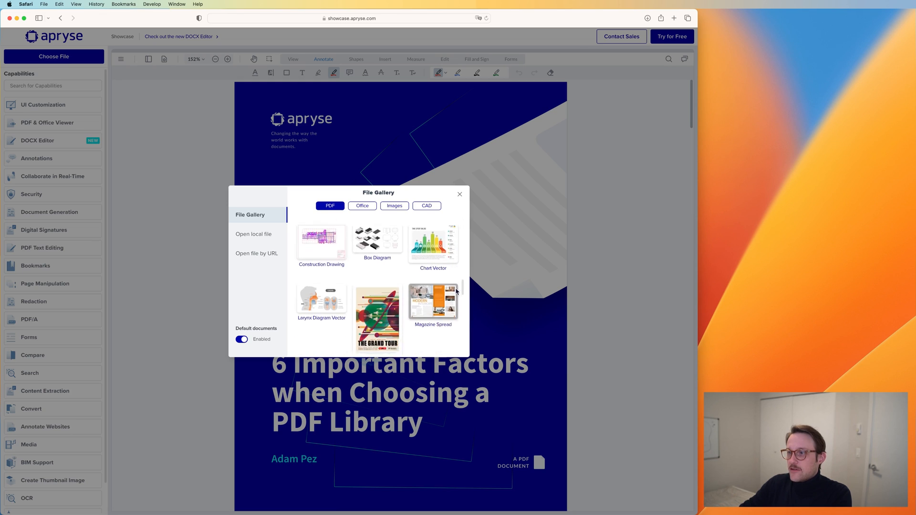
{"action": "scroll", "scroll_direction": "down", "scroll_amount": 3}
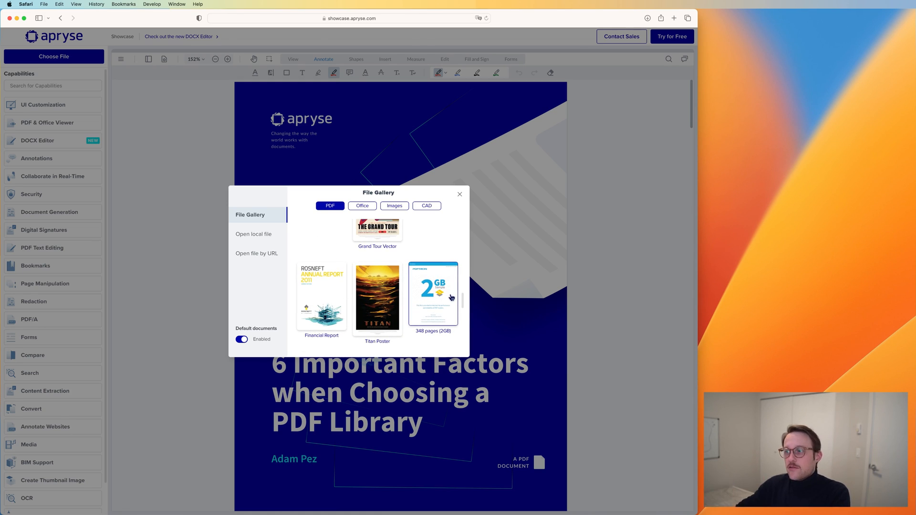
{"action": "mouse_move", "coordinate": [447, 302]}
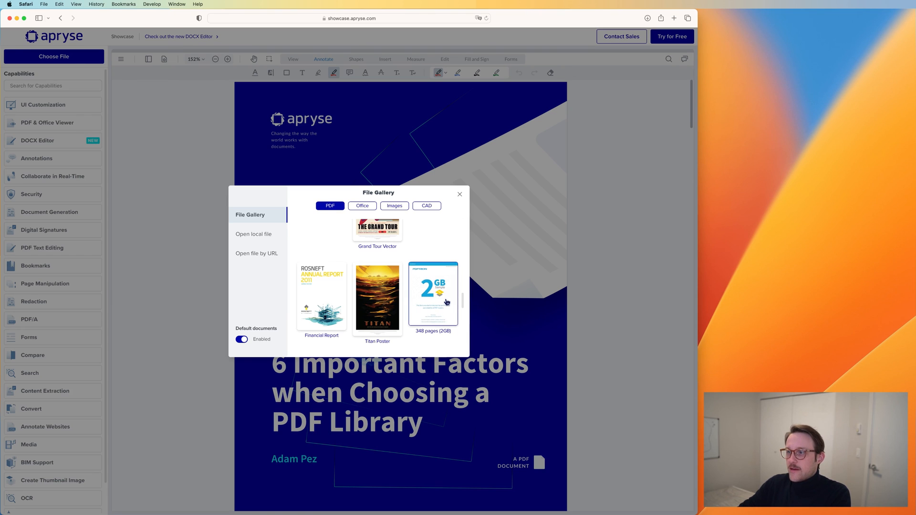
{"action": "left_click", "coordinate": [433, 293]}
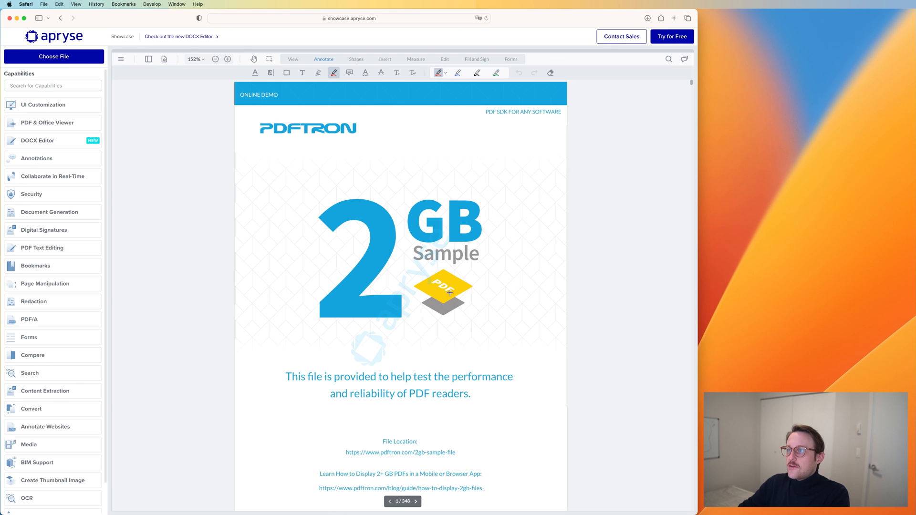
Step: Advance a page, jump ahead to page 321, then step back to page 320
{"action": "left_click", "coordinate": [416, 514]}
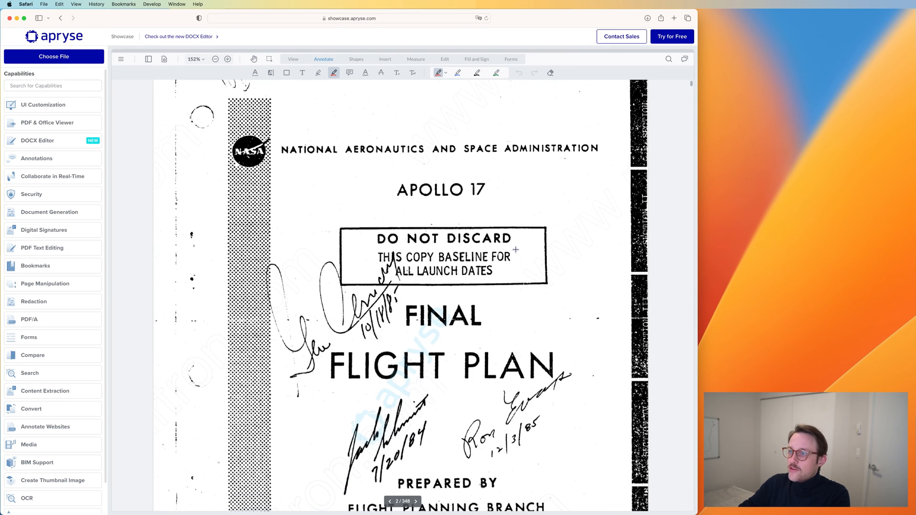
{"action": "left_click", "coordinate": [415, 512]}
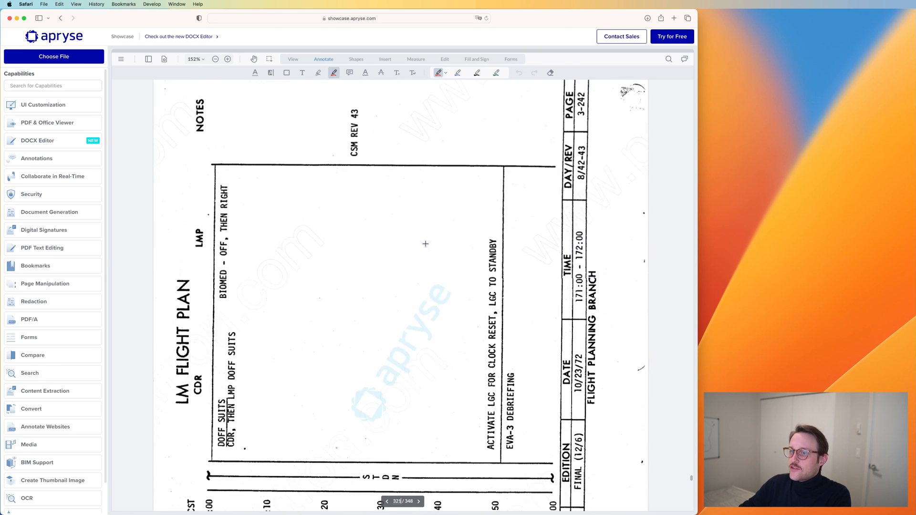
{"action": "left_click", "coordinate": [385, 501]}
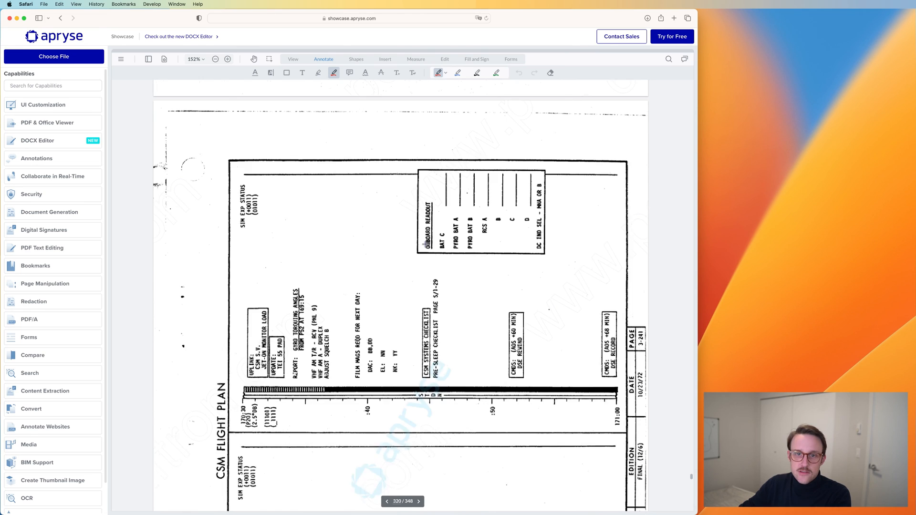